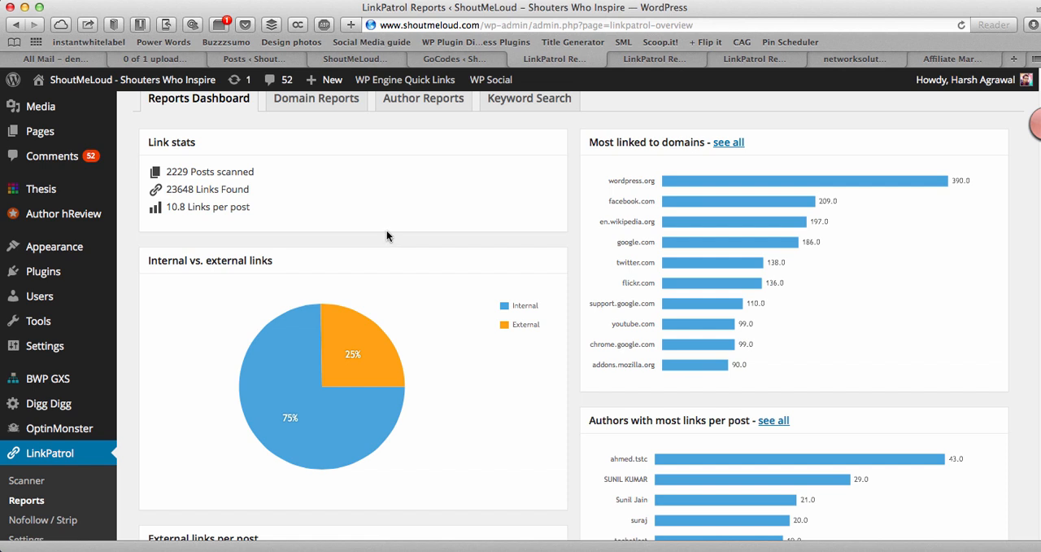
mouse_move(383, 233)
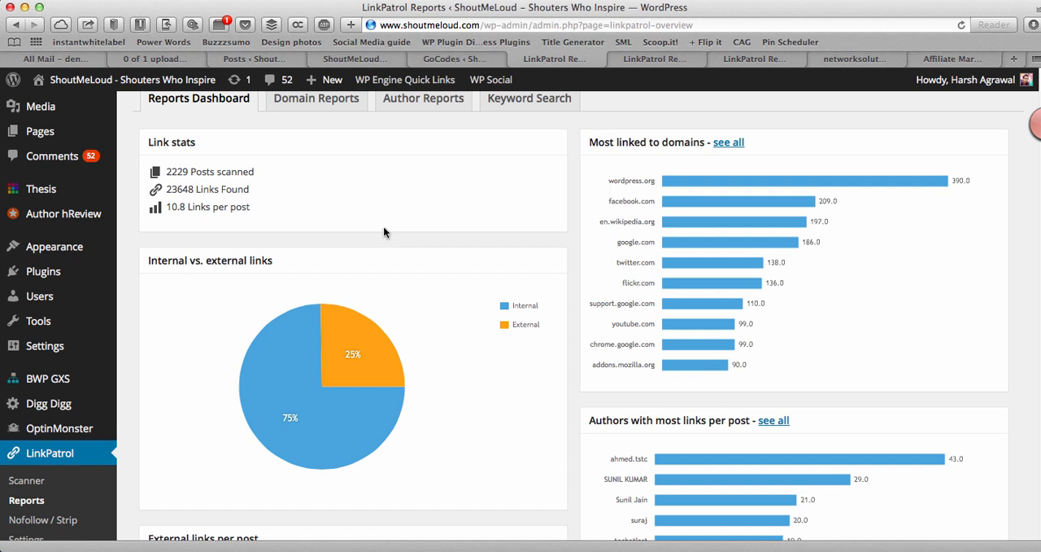
Scroll the LinkPatrol domain report through the 2200 linked domains down to networksolutions.com.
scroll(down, 3)
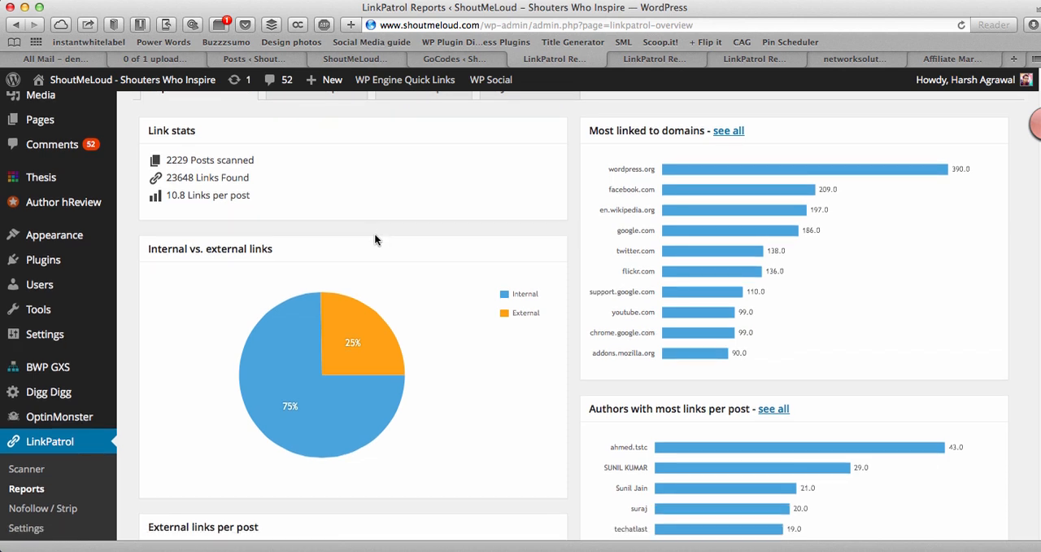
mouse_move(590, 140)
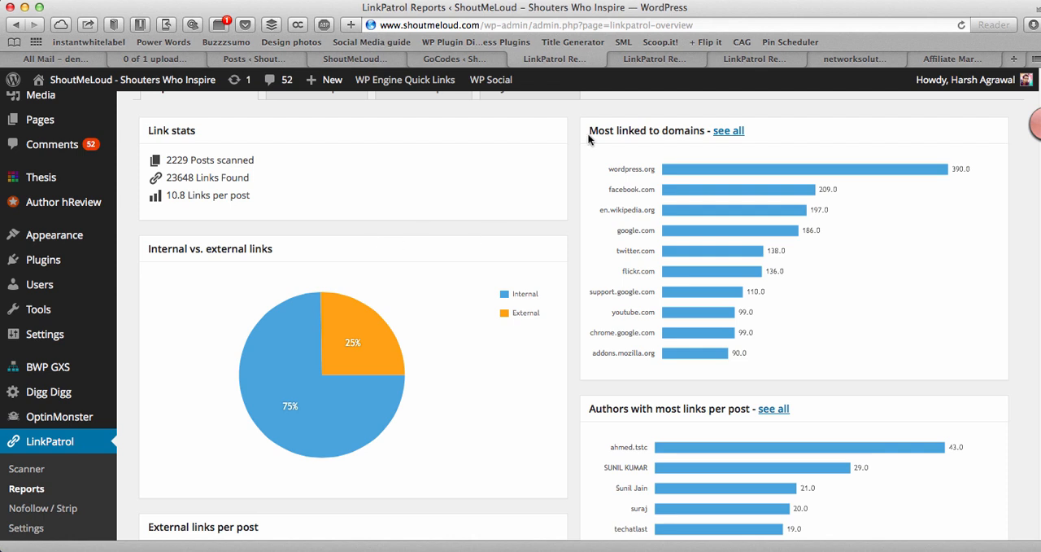
mouse_move(642, 59)
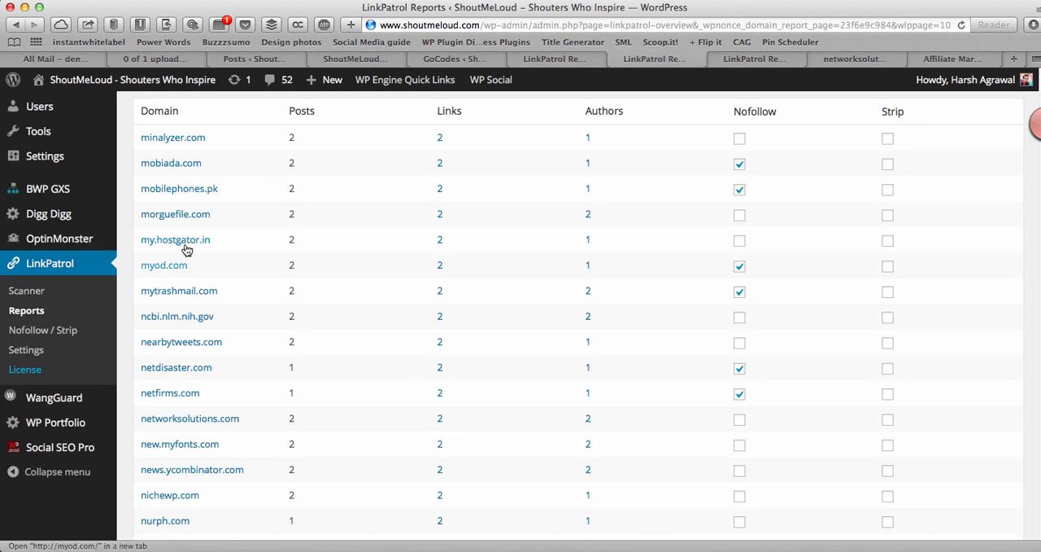
scroll(down, 3)
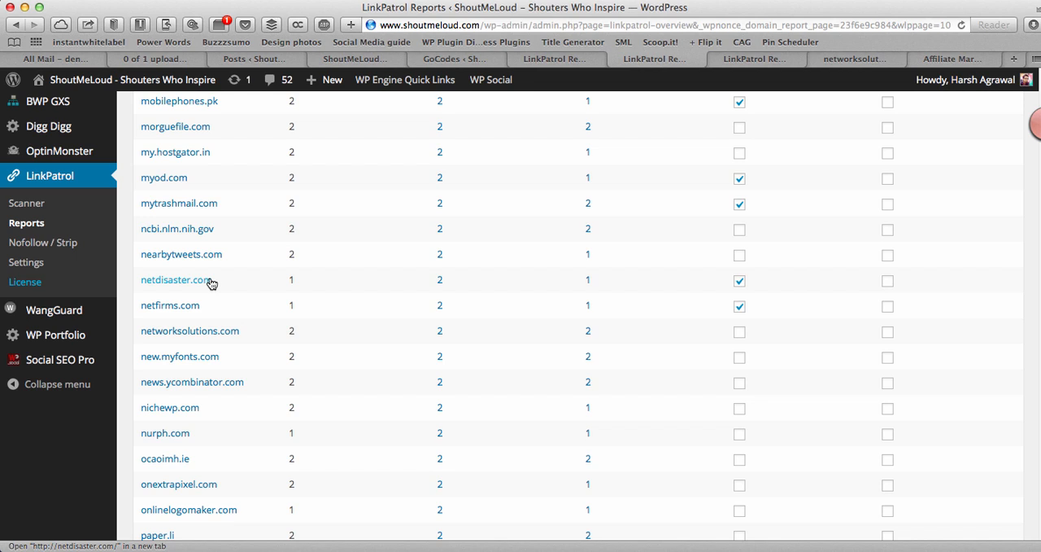
mouse_move(207, 235)
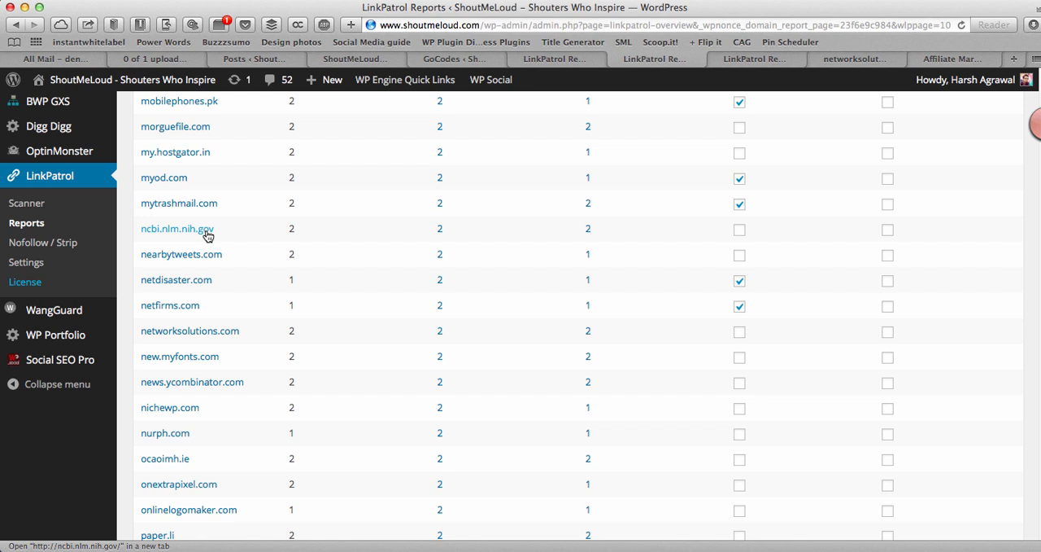
mouse_move(381, 215)
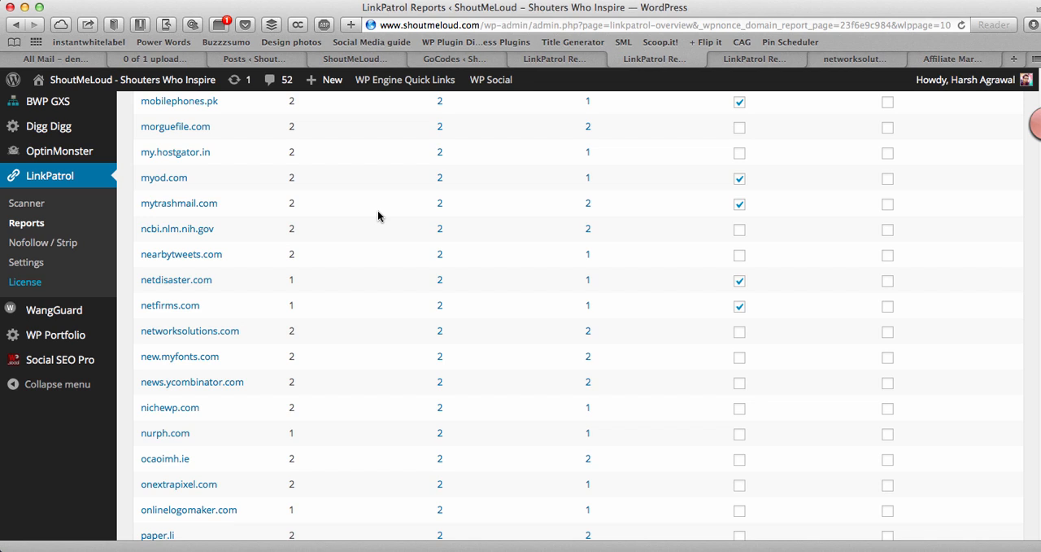
mouse_move(407, 206)
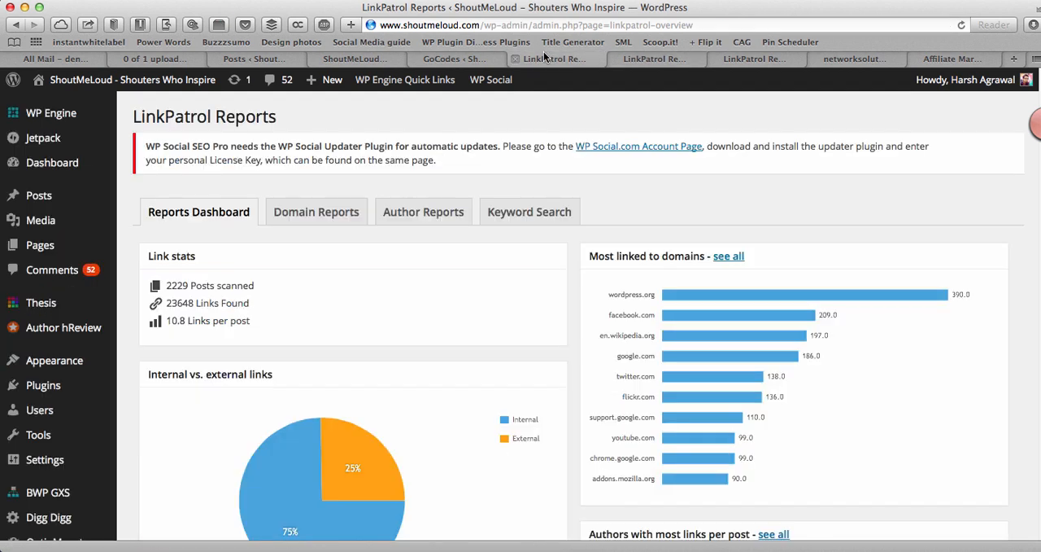
mouse_move(545, 59)
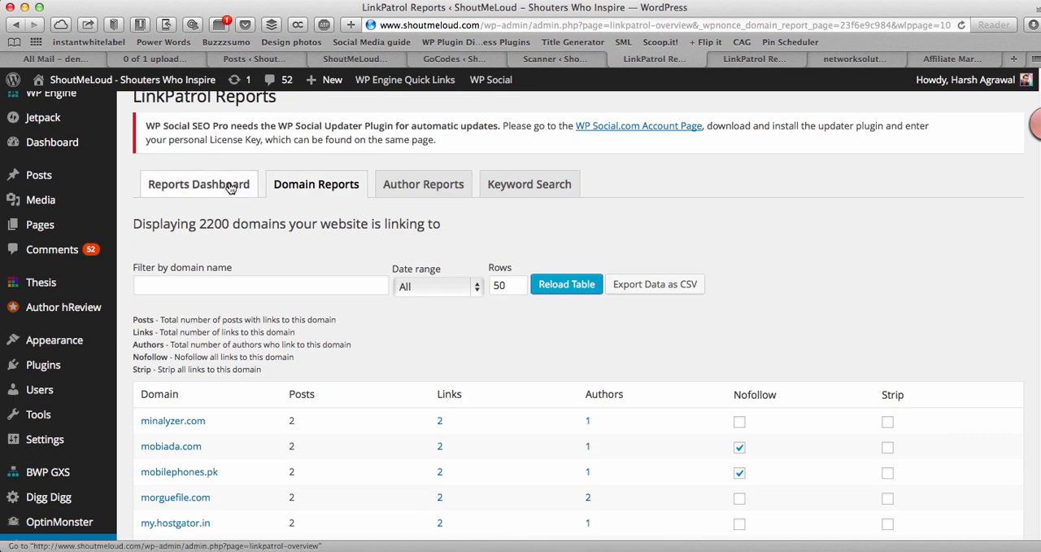
scroll(down, 3)
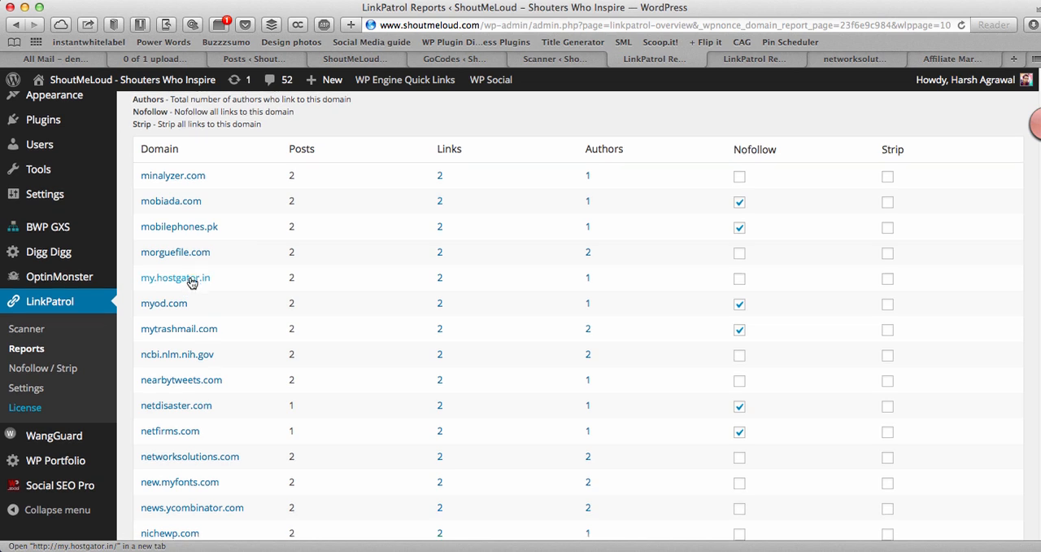
scroll(down, 3)
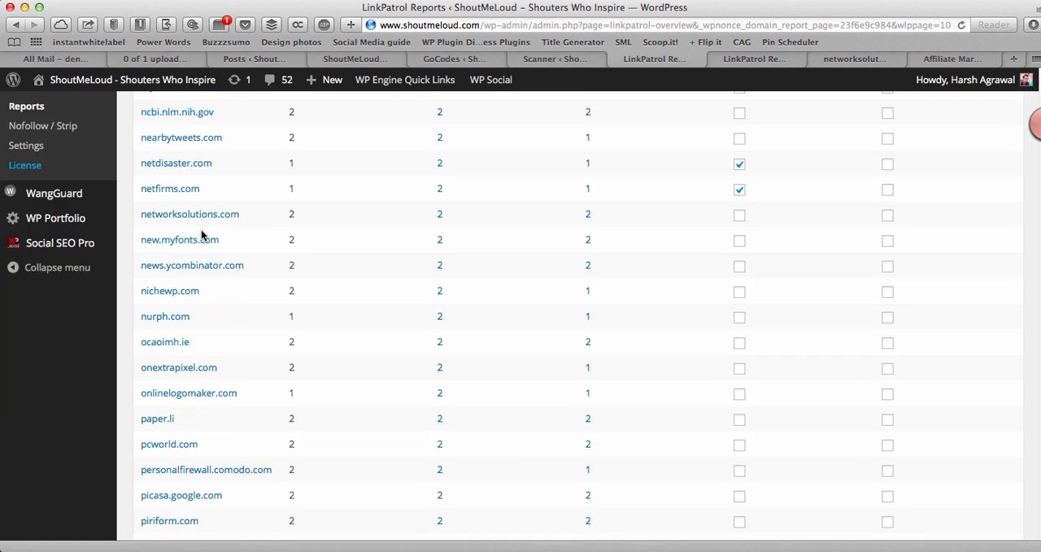
scroll(down, 3)
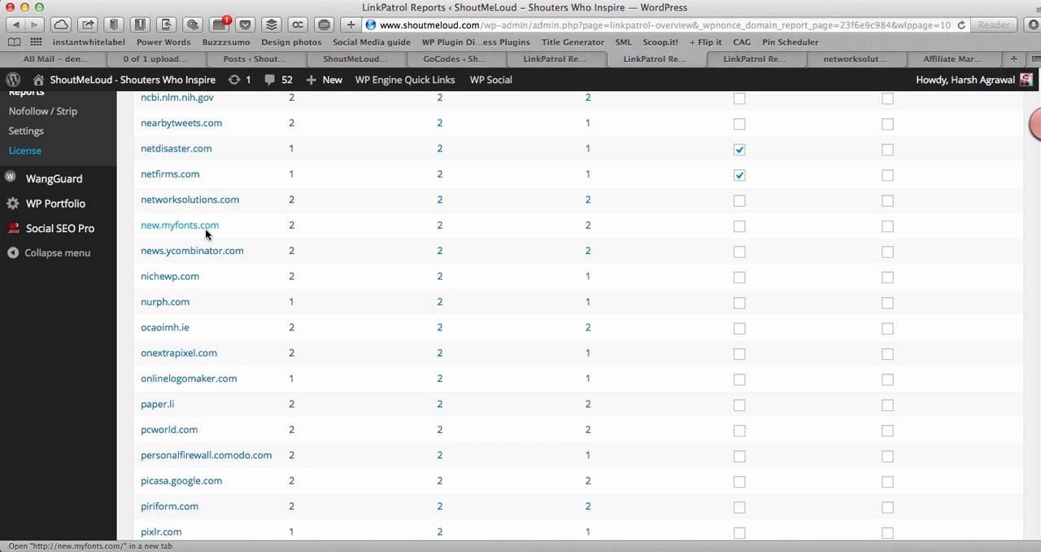
mouse_move(188, 210)
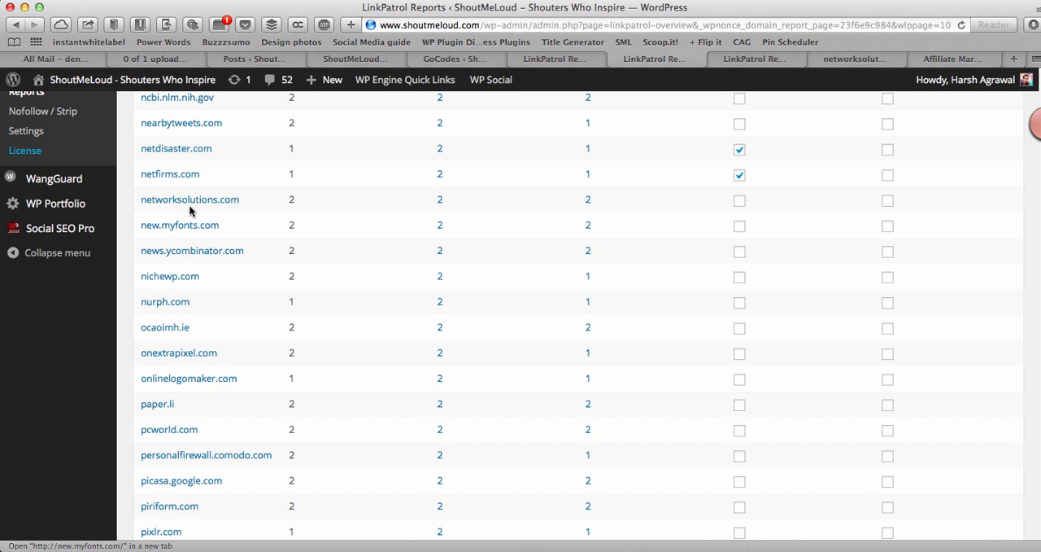
mouse_move(254, 208)
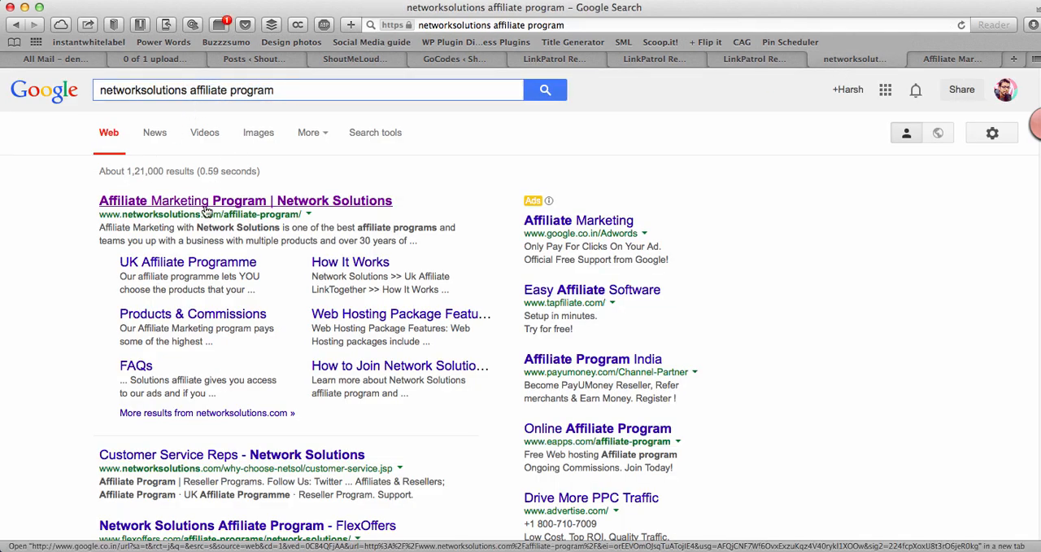
mouse_move(326, 205)
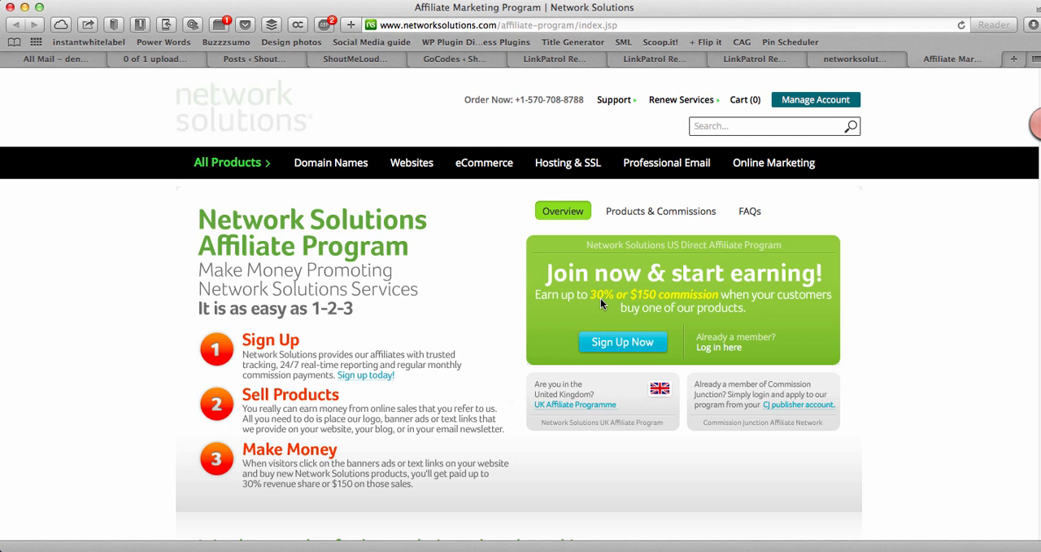
mouse_move(626, 347)
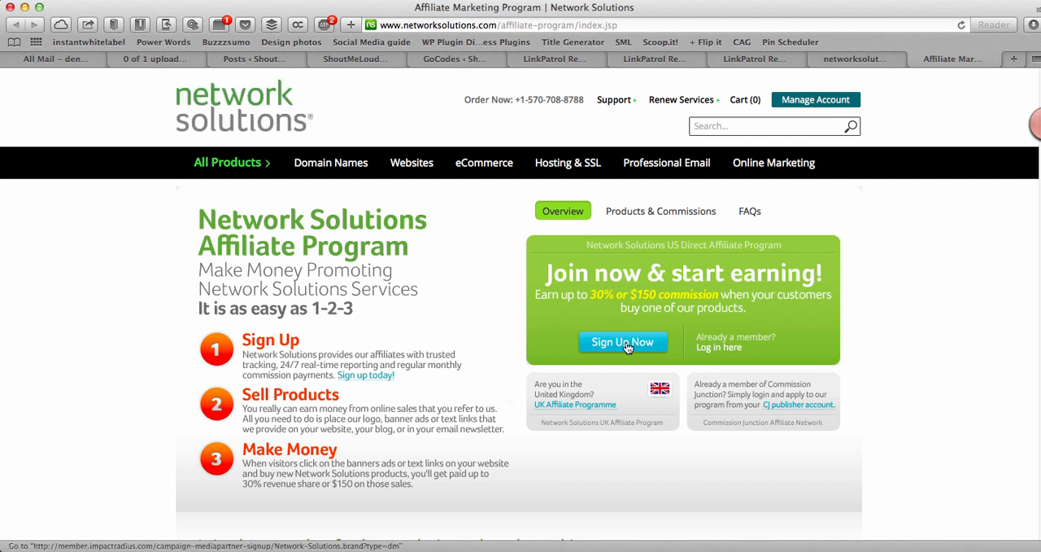
Follow Network Solutions' Sign Up Now to the Impact Radius media-partner signup address.
click(621, 342)
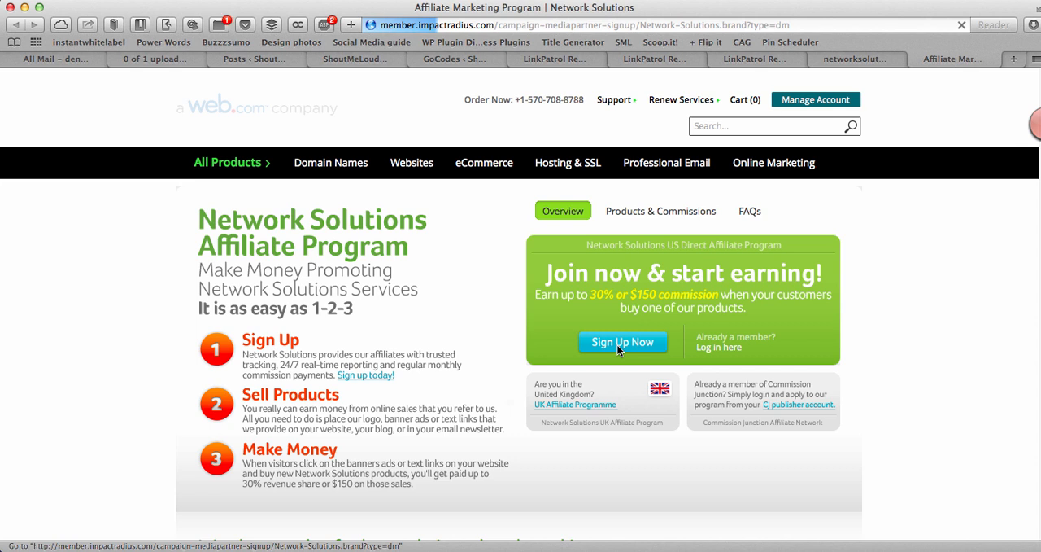
click(621, 342)
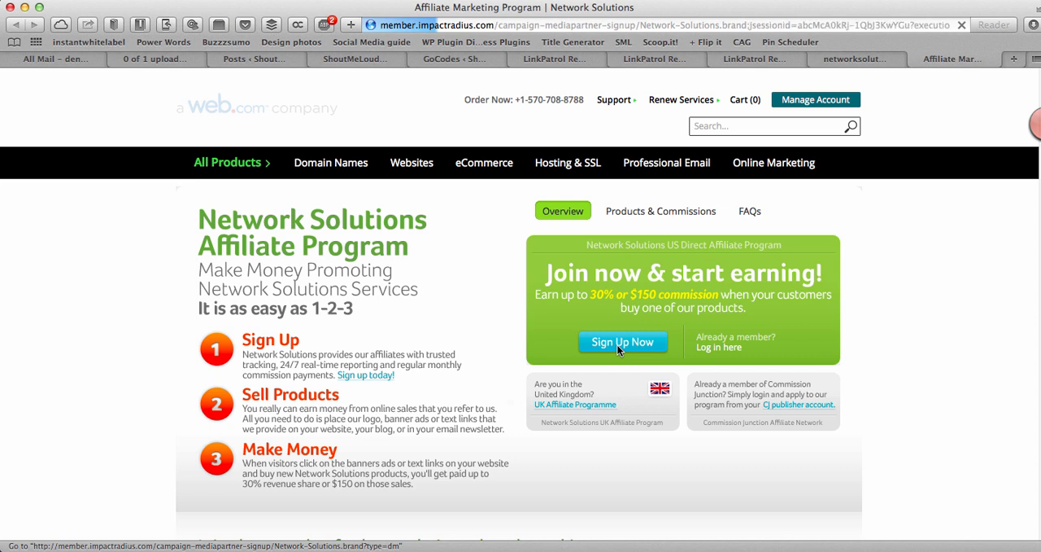
click(451, 59)
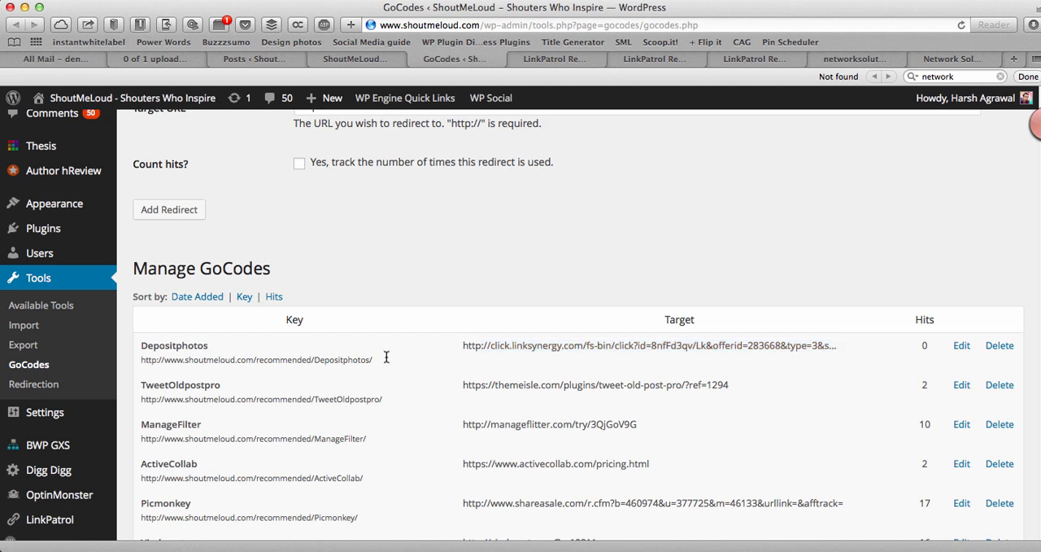
Look over the GoCodes redirect manager down to Add GoCode, then return to the LinkPatrol report.
scroll(up, 3)
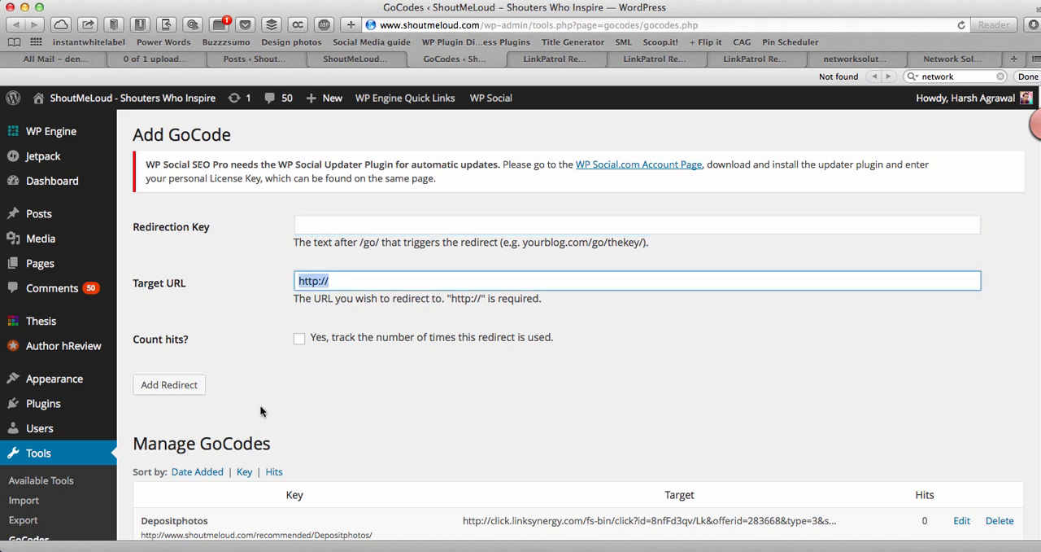
scroll(down, 3)
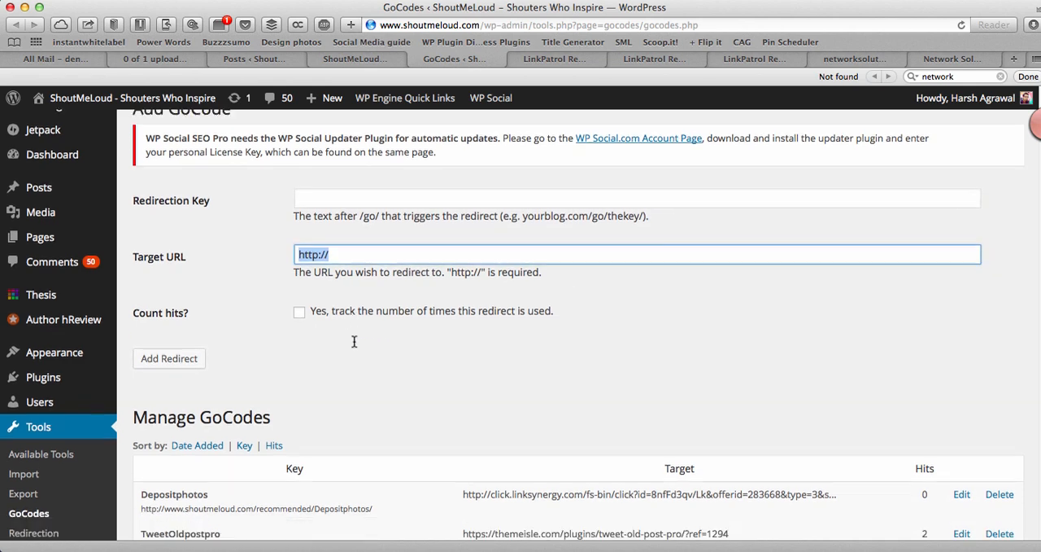
scroll(down, 3)
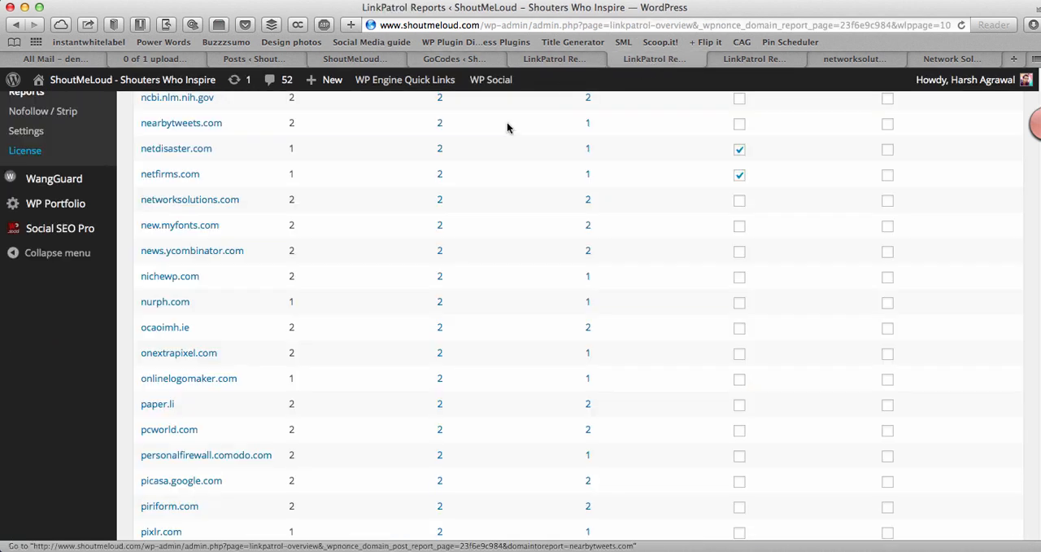
List the two posts linking to networksolutions.com and open the JetPack Plugin post for editing in a new tab.
click(440, 198)
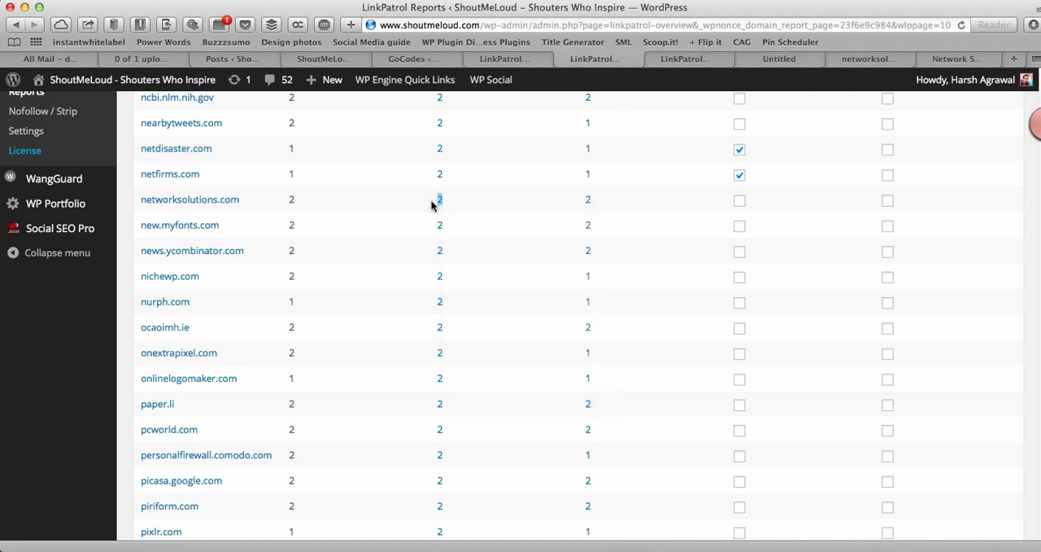
click(439, 199)
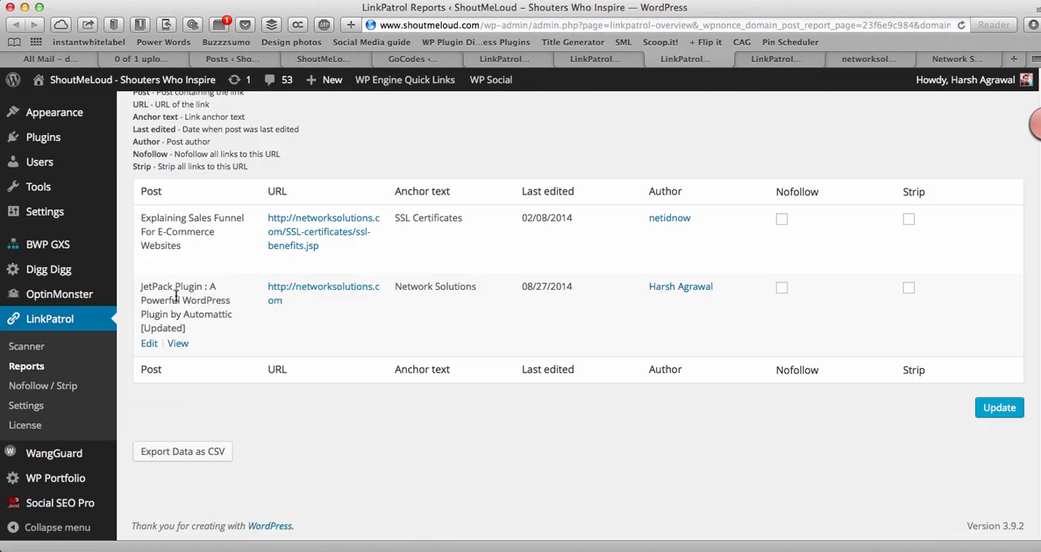
right_click(322, 287)
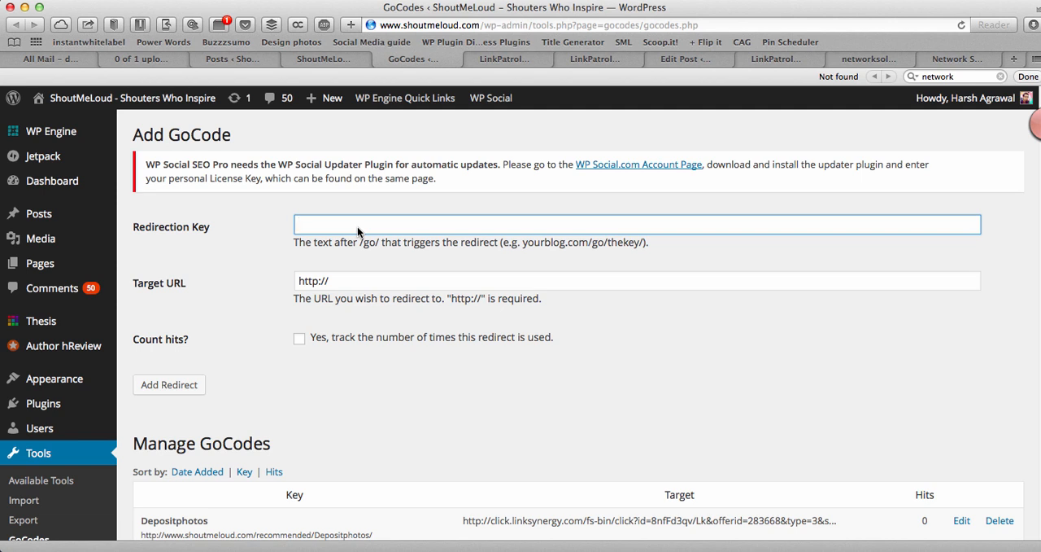
text(network)
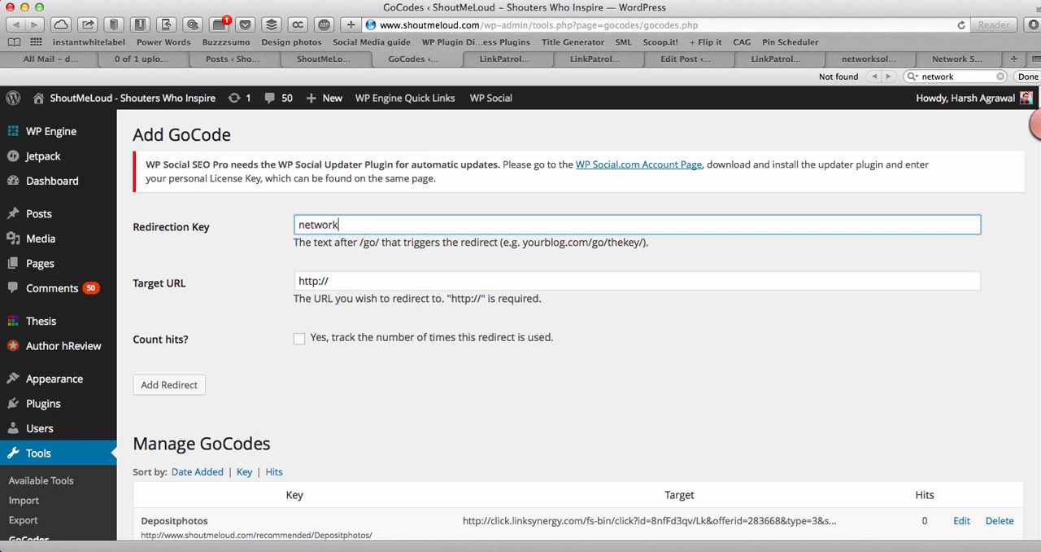
text(solutions)
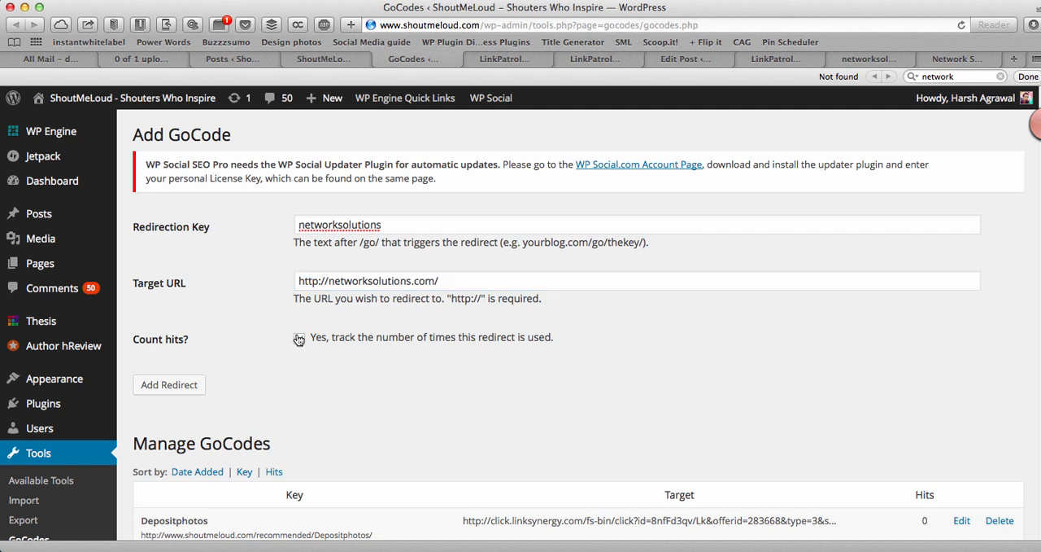
click(299, 339)
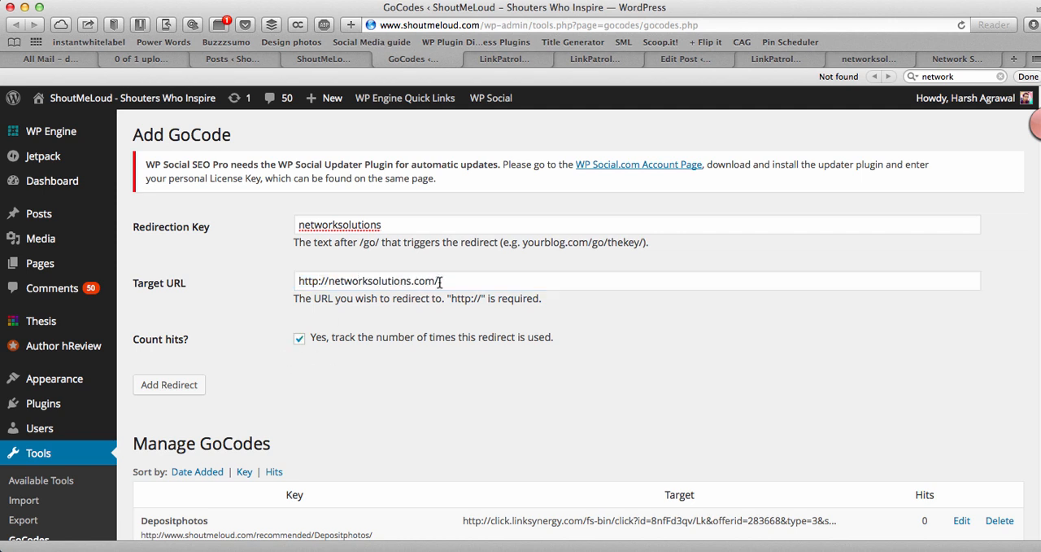
scroll(down, 3)
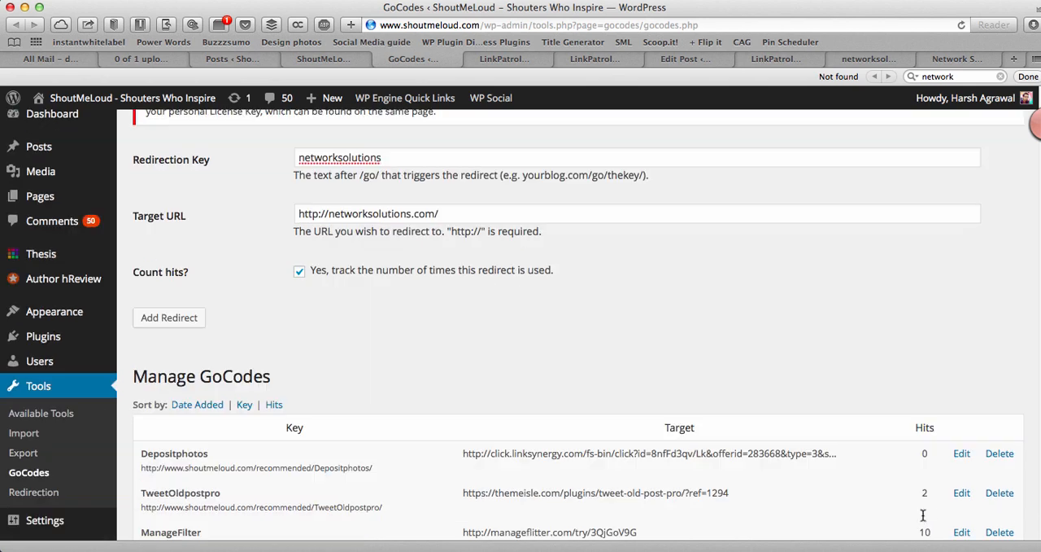
mouse_move(231, 301)
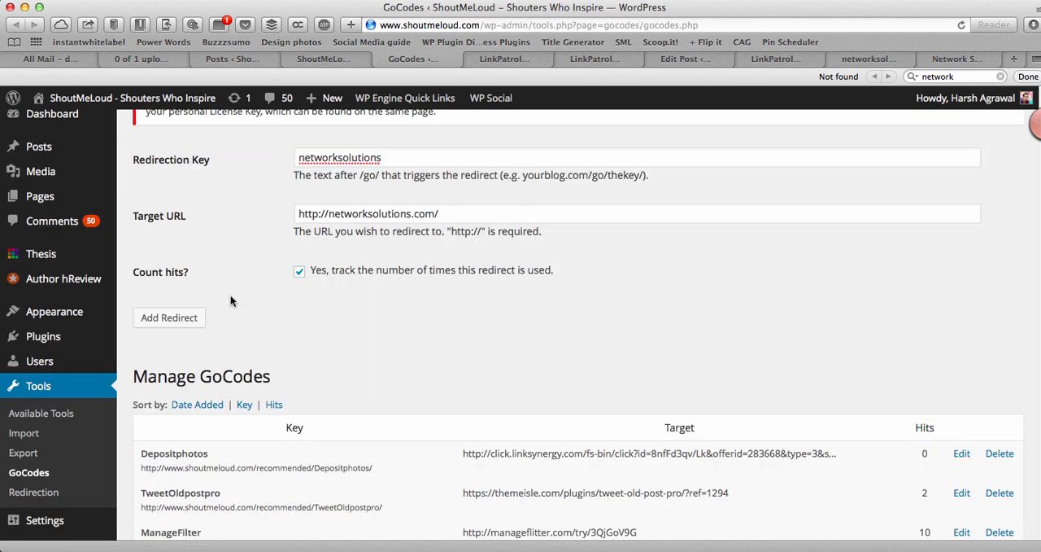
click(170, 318)
text(nw)
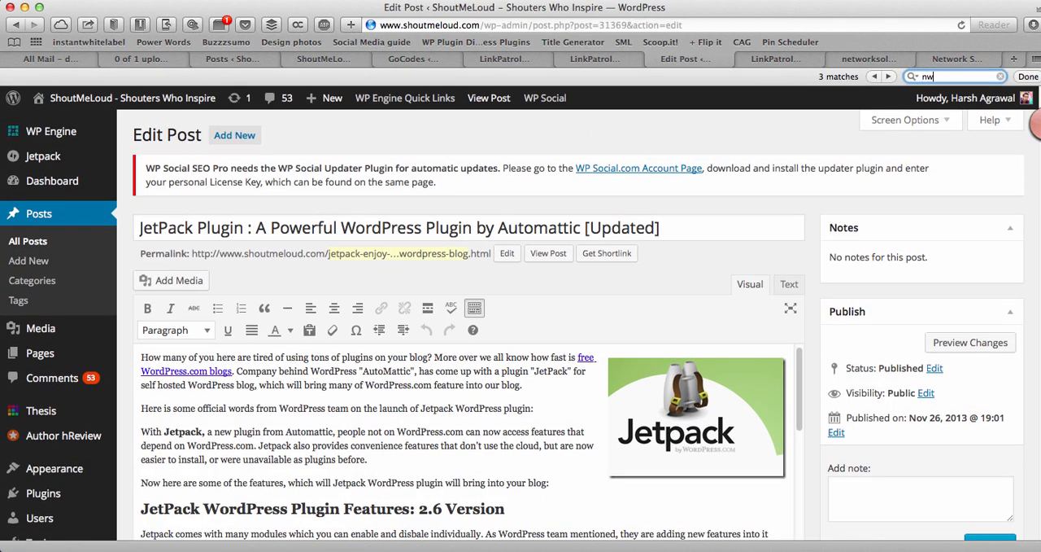
Point the Network Solutions link to the shoutmeloud.com/recommended redirect, opening in a new tab, and apply it.
text(etwork so)
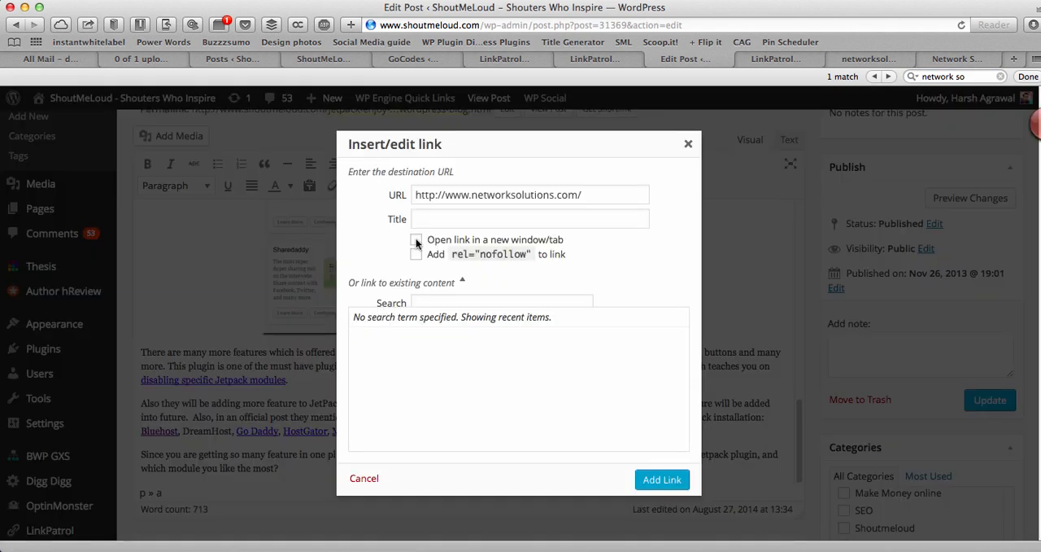
click(417, 239)
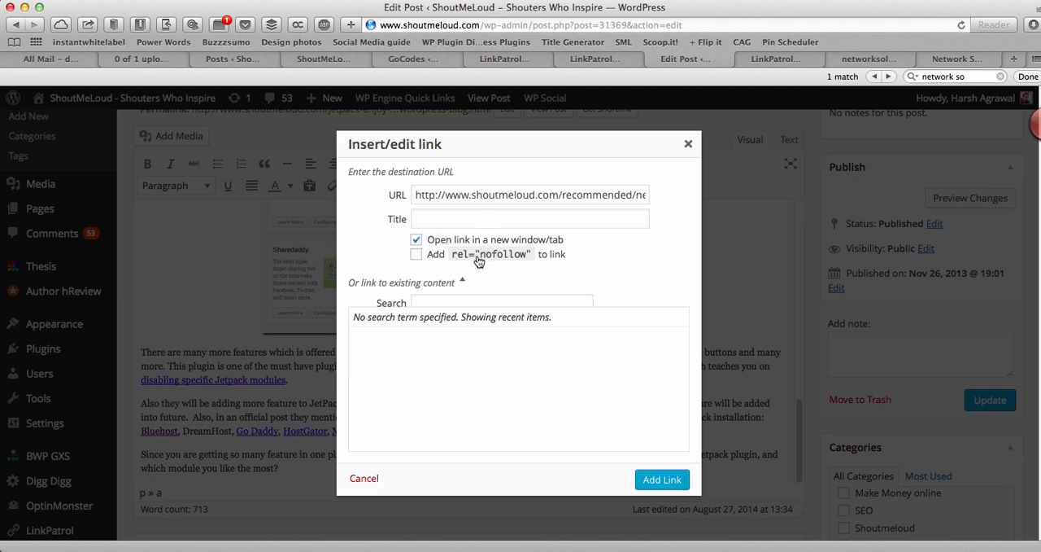
click(417, 253)
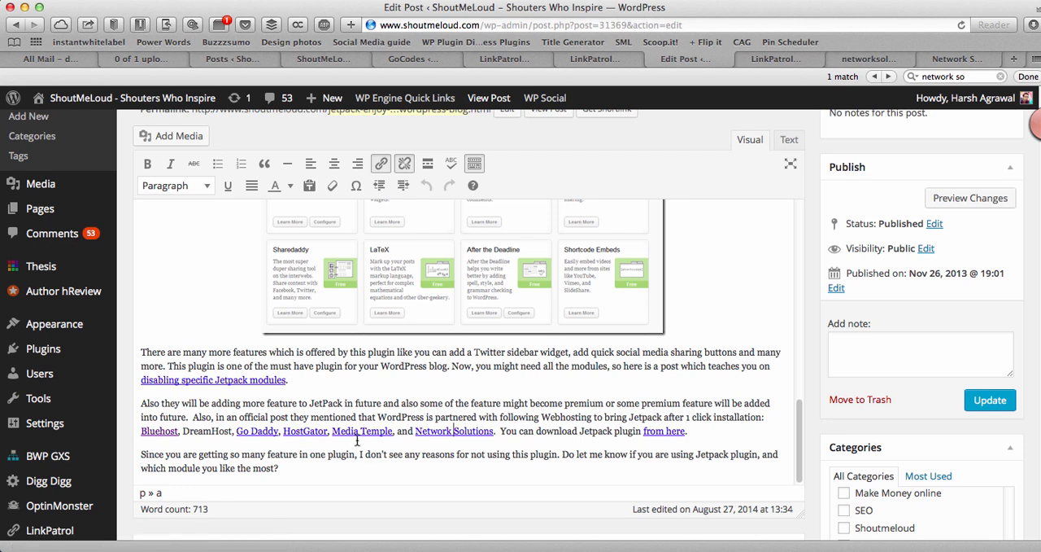
mouse_move(257, 430)
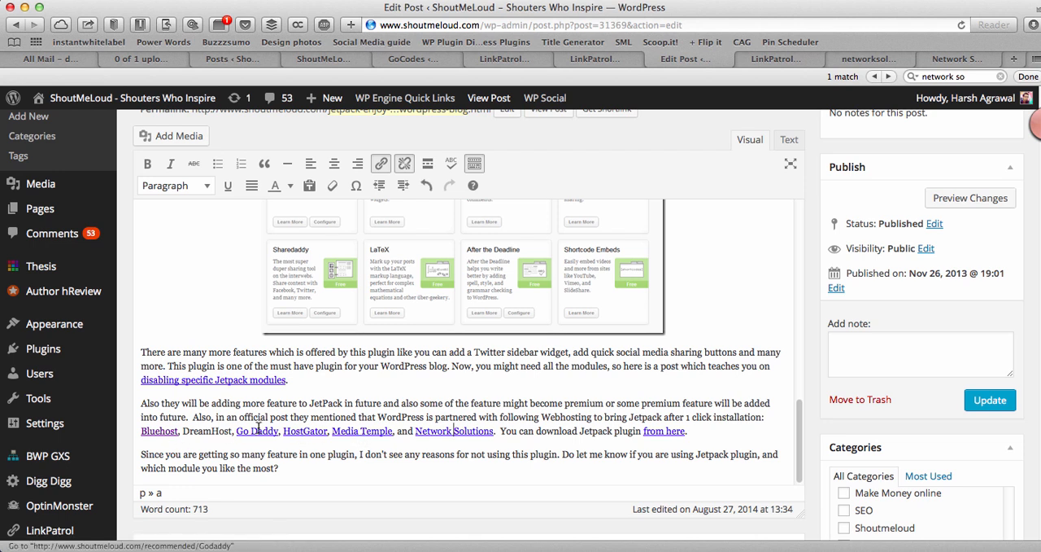
mouse_move(269, 440)
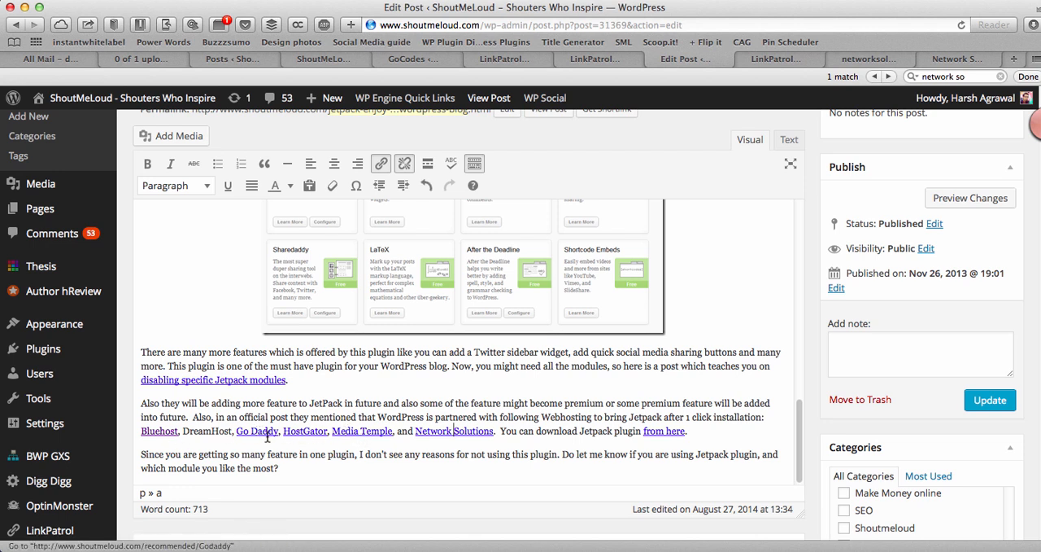
mouse_move(163, 431)
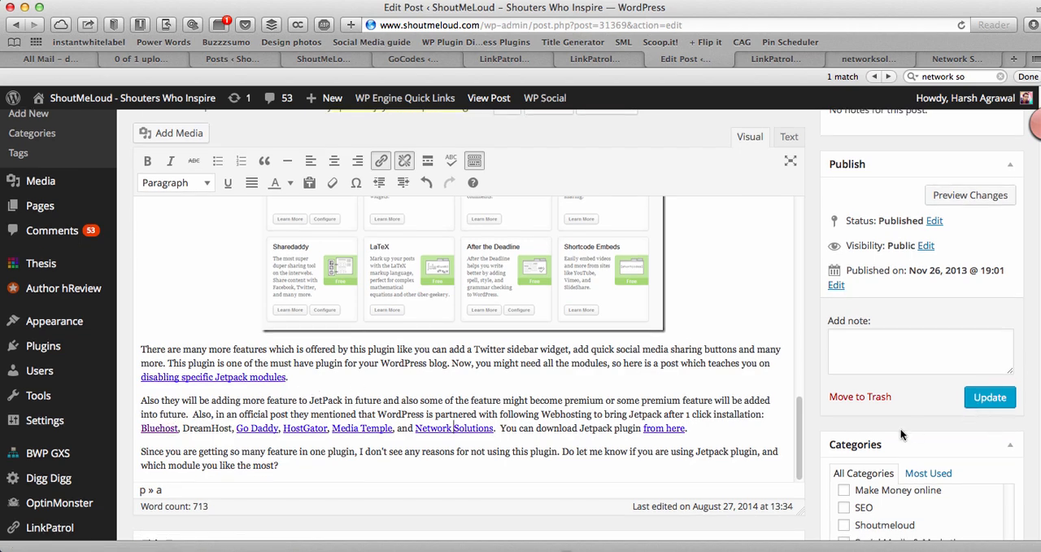
scroll(down, 3)
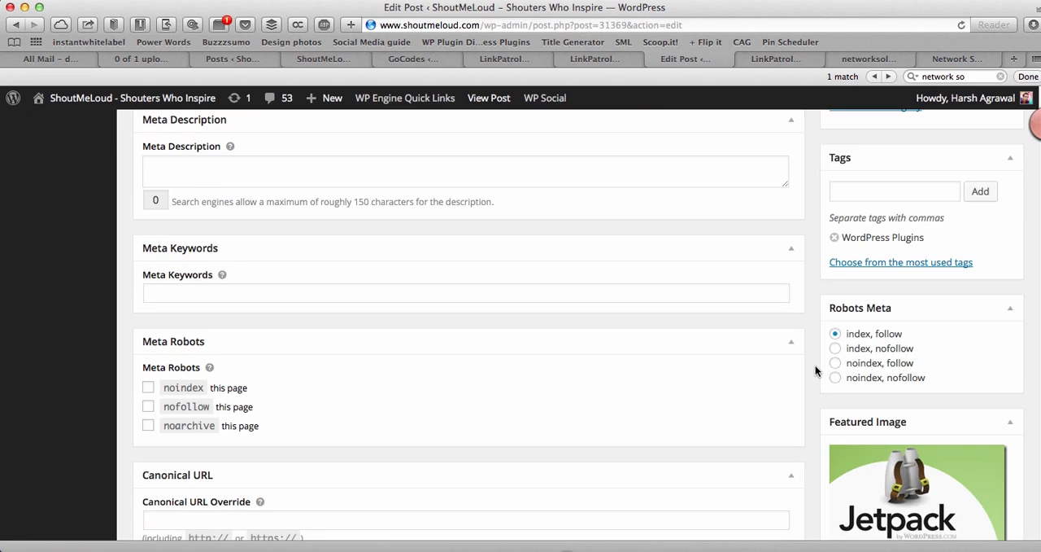
scroll(up, 3)
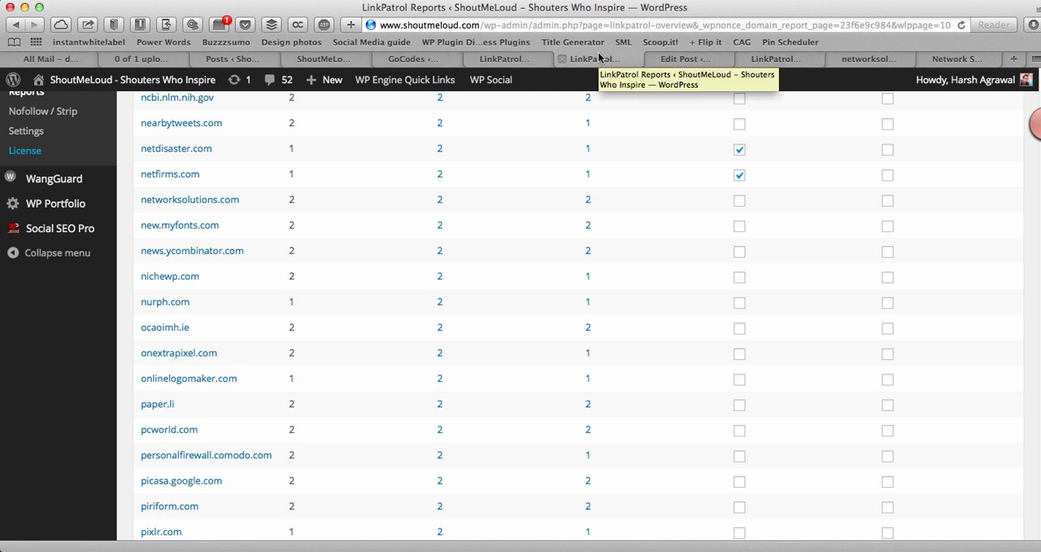
mouse_move(527, 59)
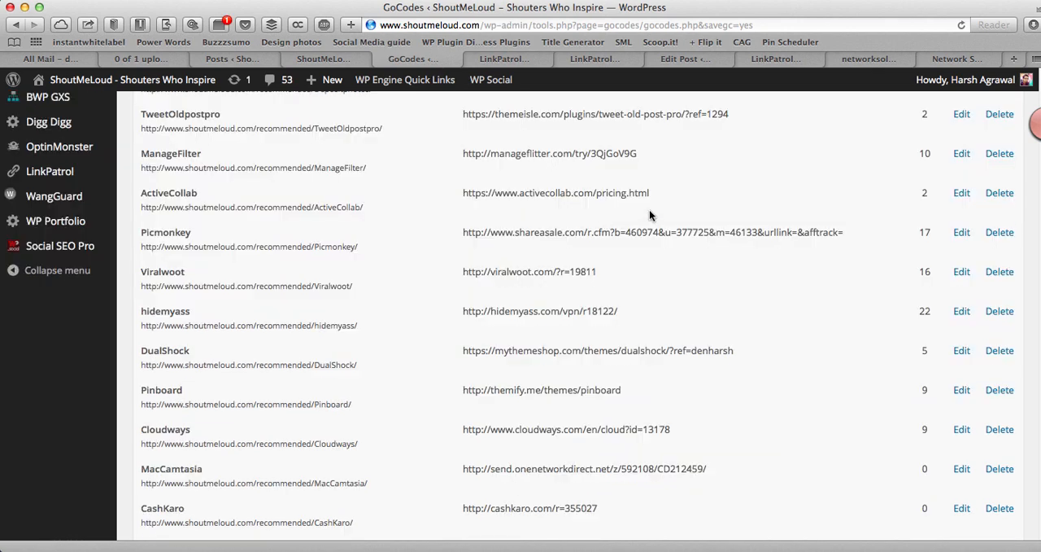
mouse_move(519, 130)
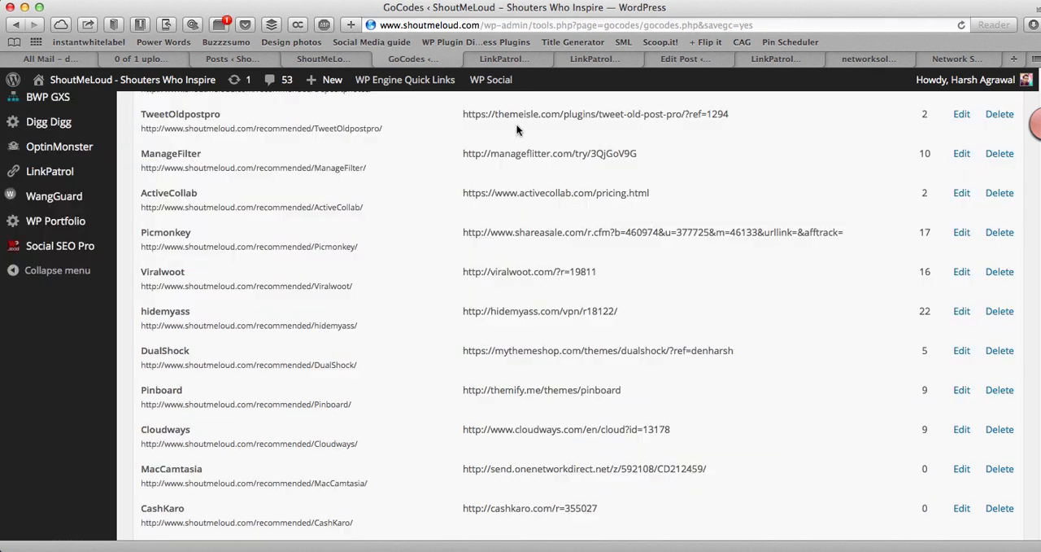
mouse_move(173, 244)
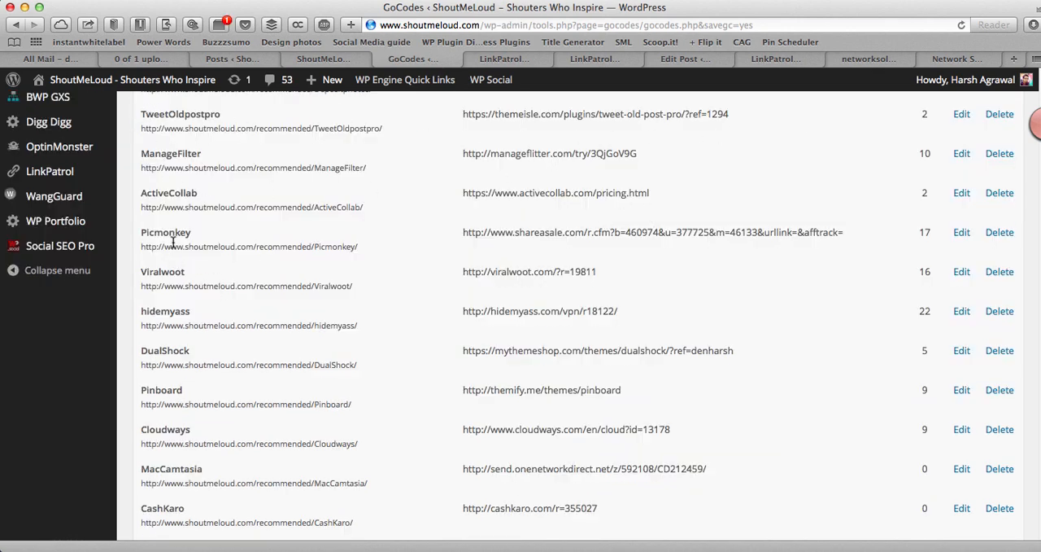
Browse the GoCodes redirect list down to Superlinks, then move to the Google search page.
scroll(down, 3)
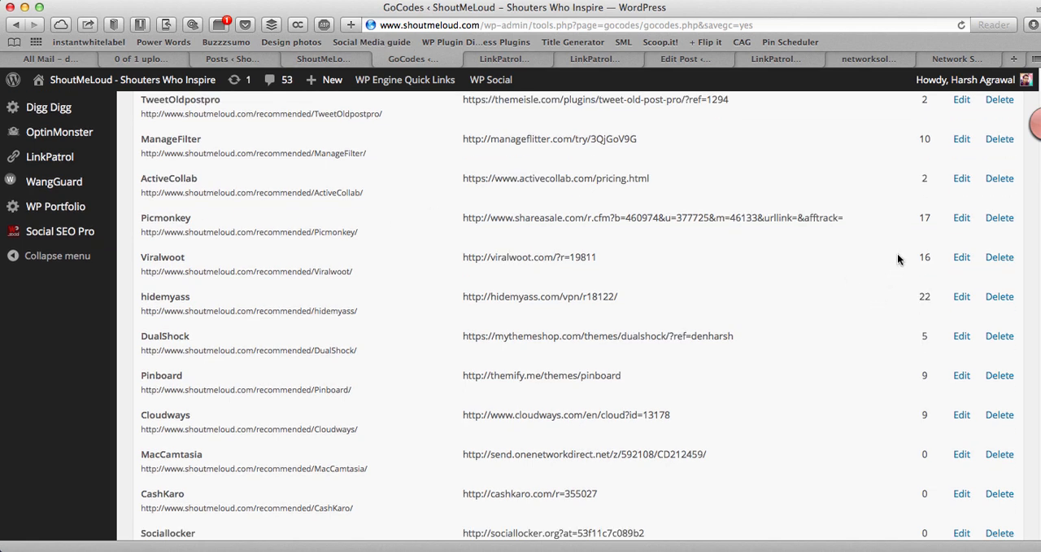
mouse_move(924, 337)
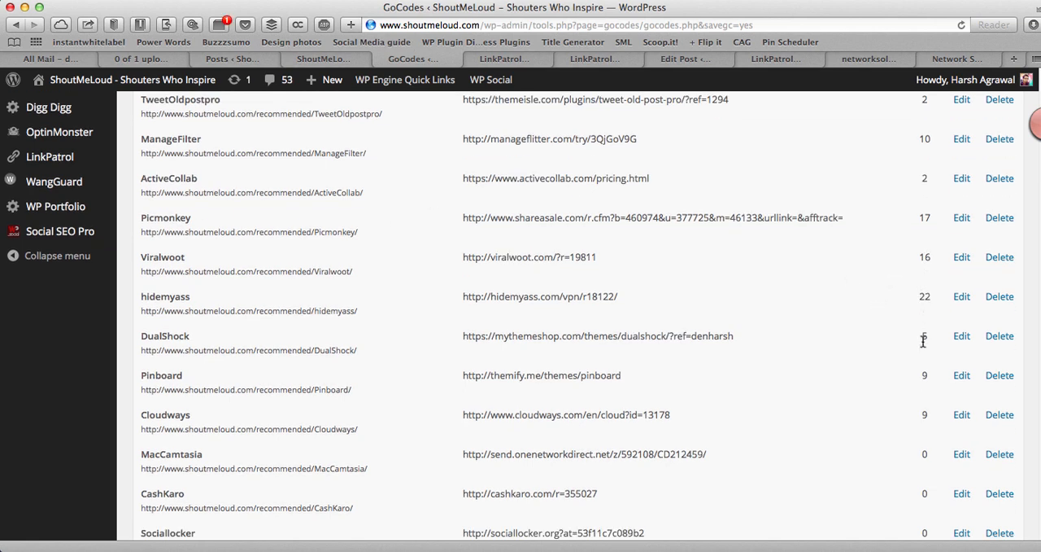
scroll(down, 3)
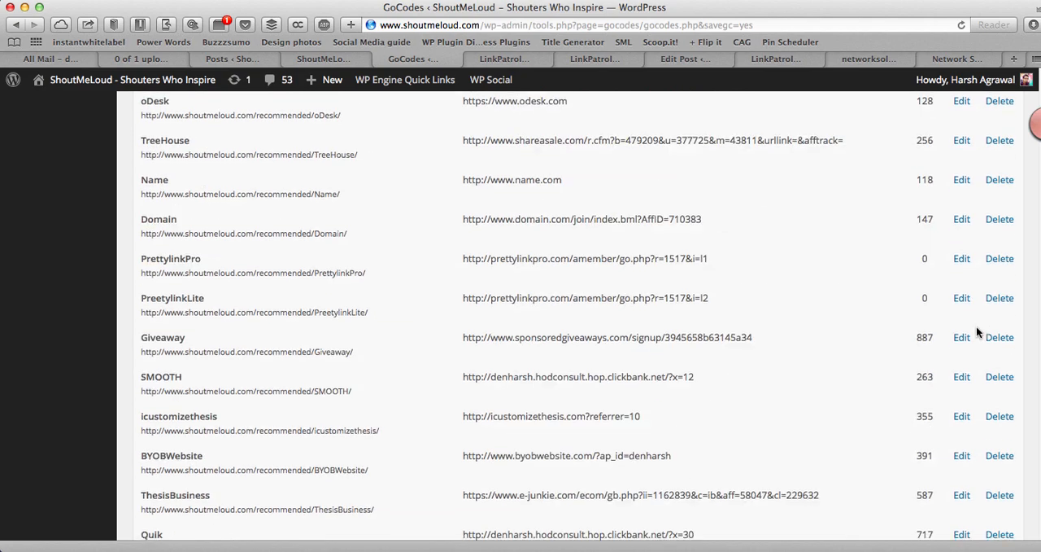
scroll(down, 3)
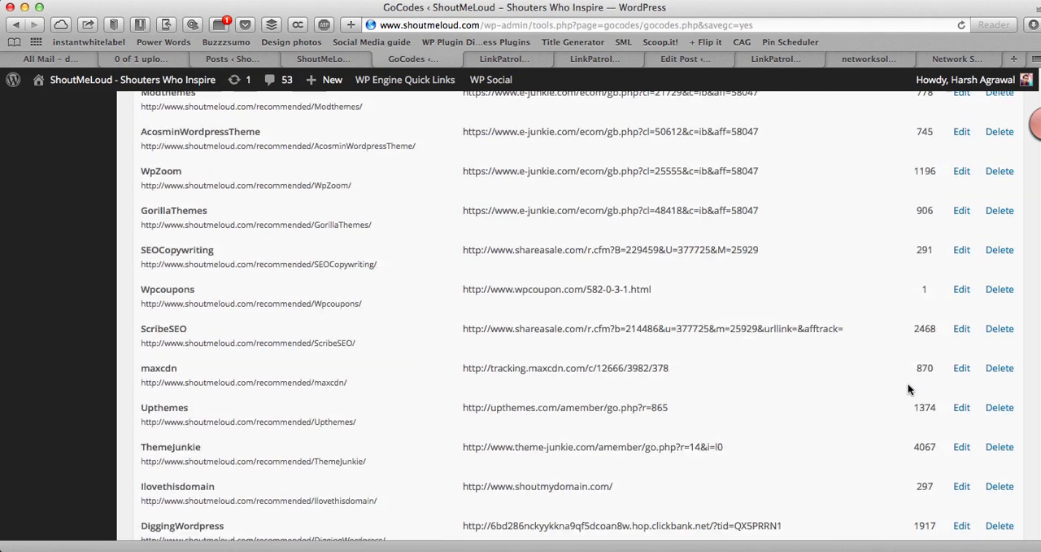
scroll(down, 3)
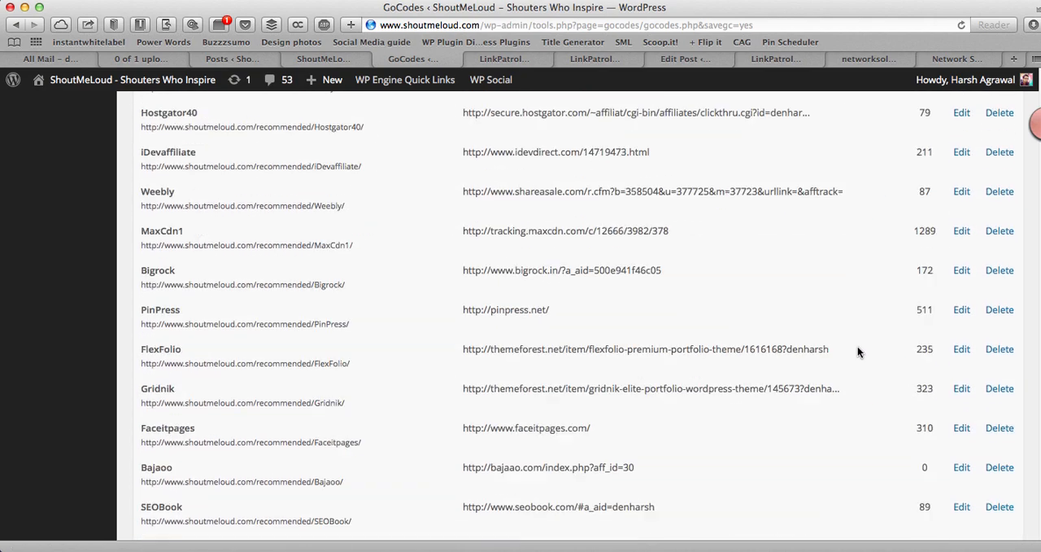
scroll(down, 3)
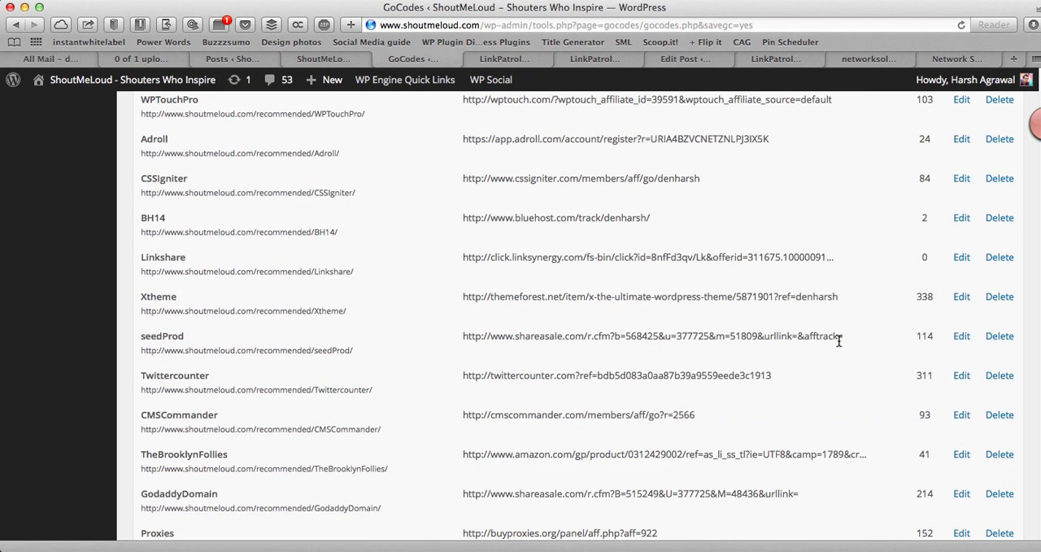
scroll(down, 3)
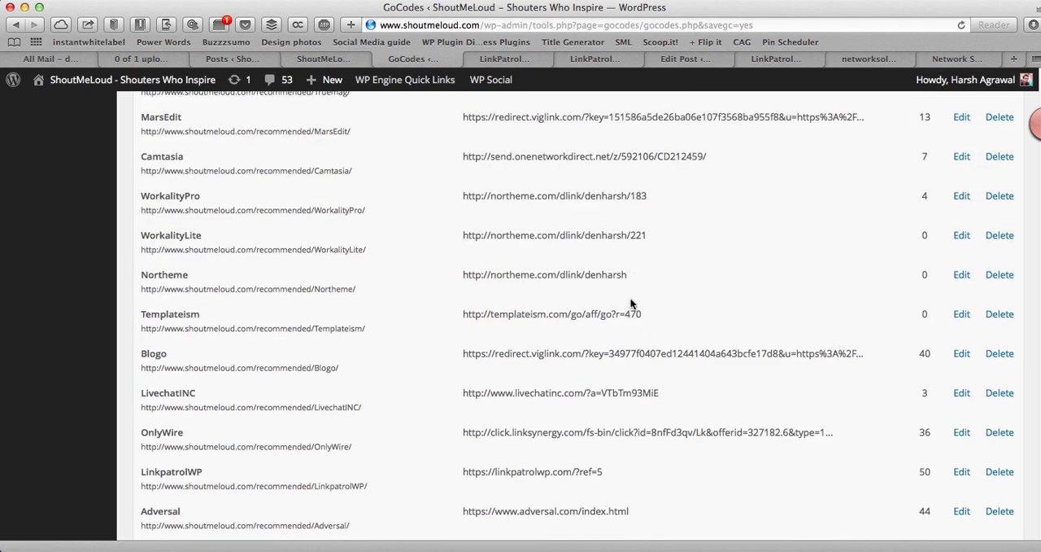
scroll(down, 3)
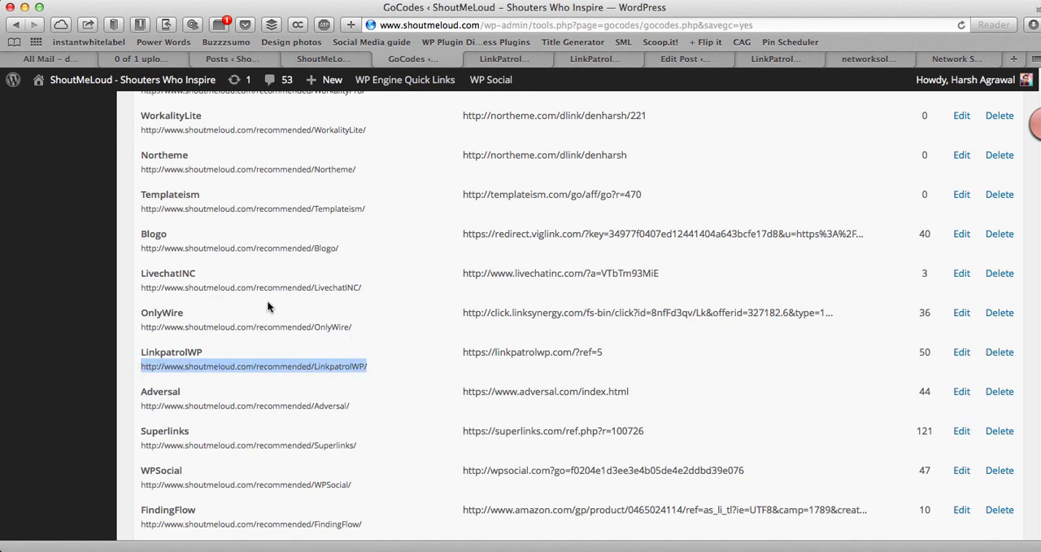
scroll(down, 3)
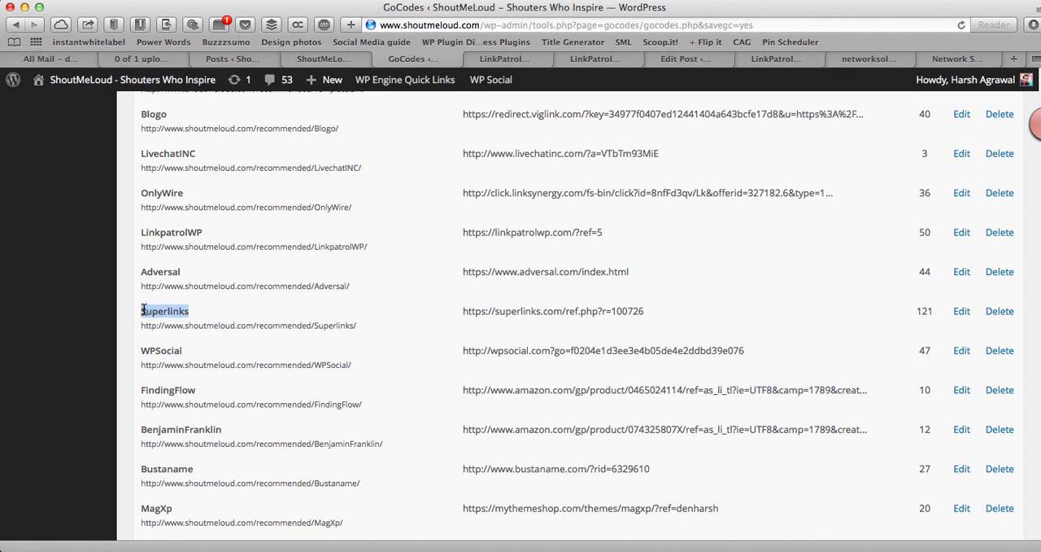
click(780, 59)
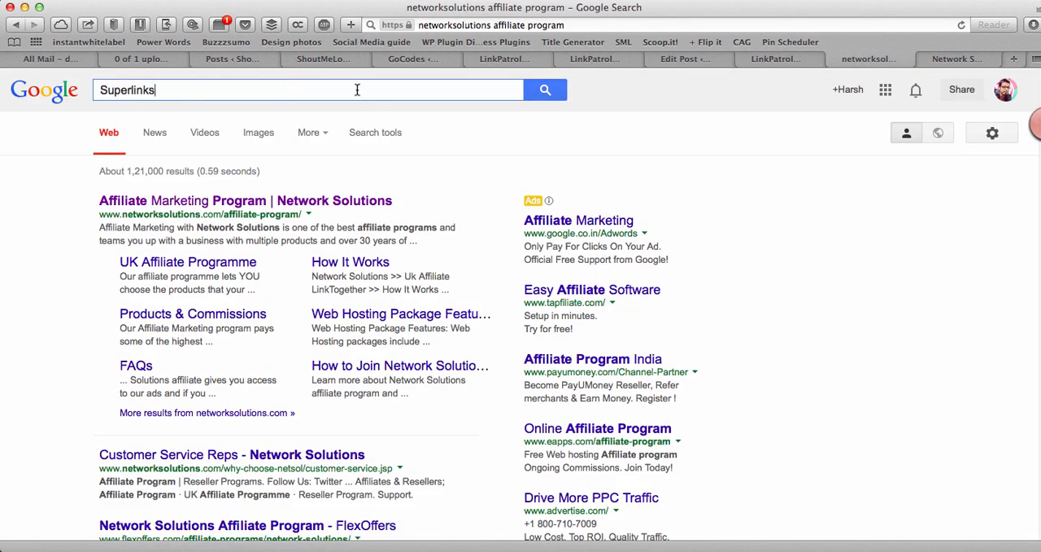
Search Google for Superlinks, infolinks and hostgator affiliate programs and pick HostGator India's affiliates result.
text(affiliate)
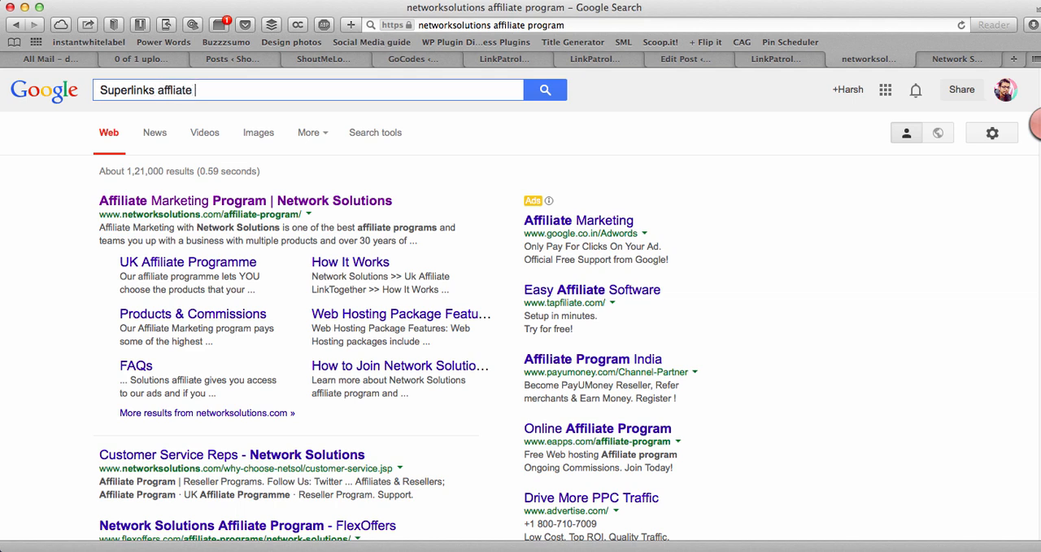
text(program)
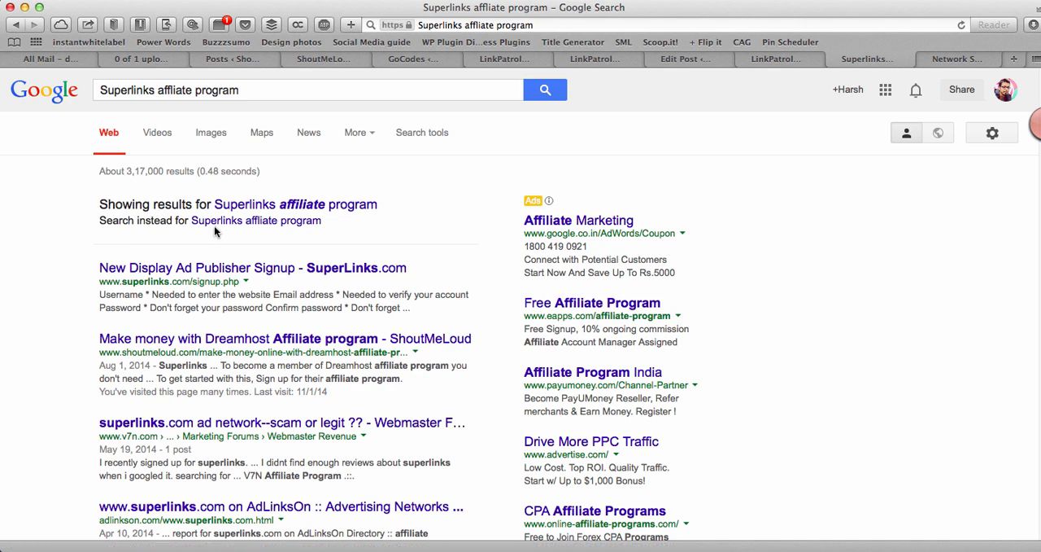
scroll(down, 3)
text(info)
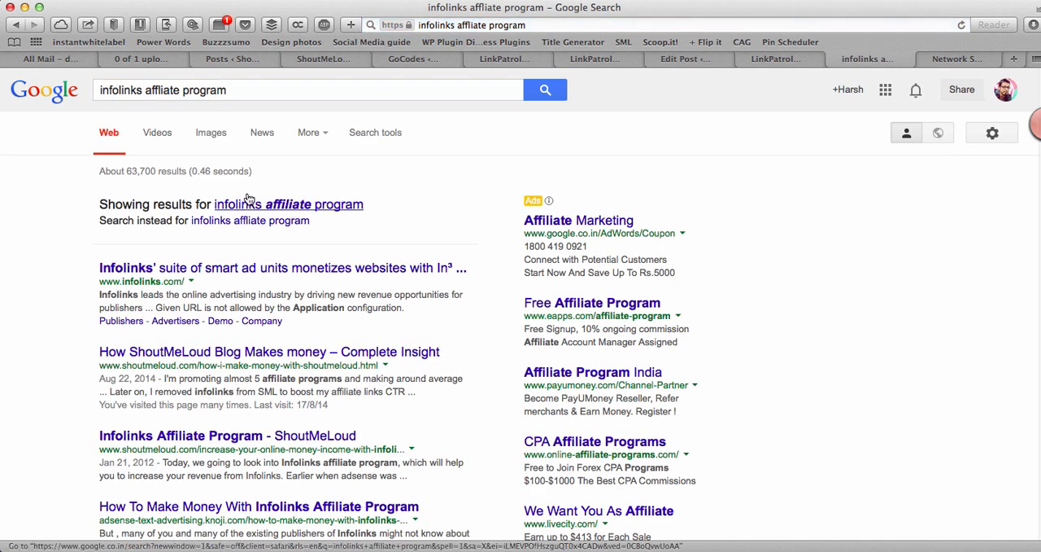
scroll(down, 3)
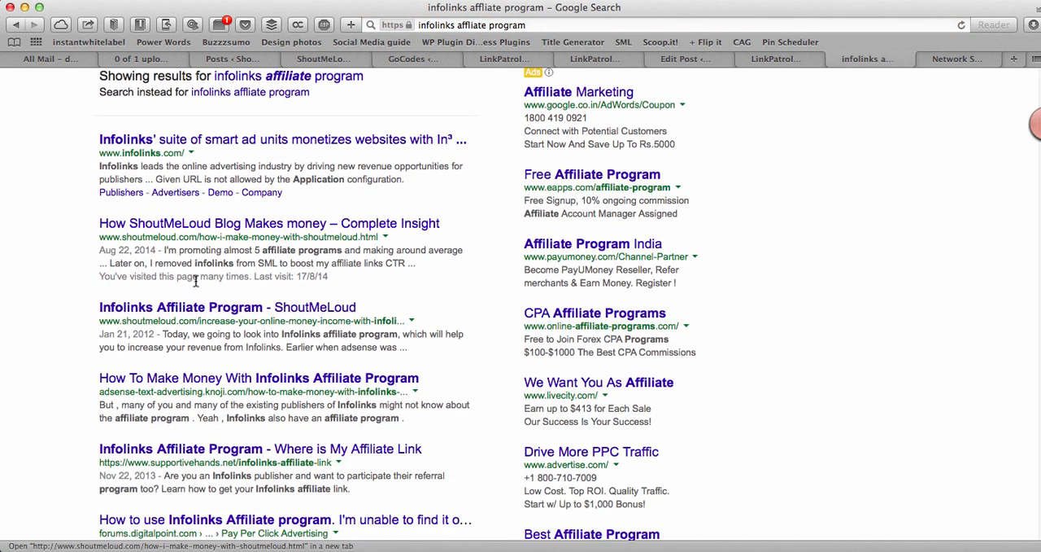
scroll(down, 3)
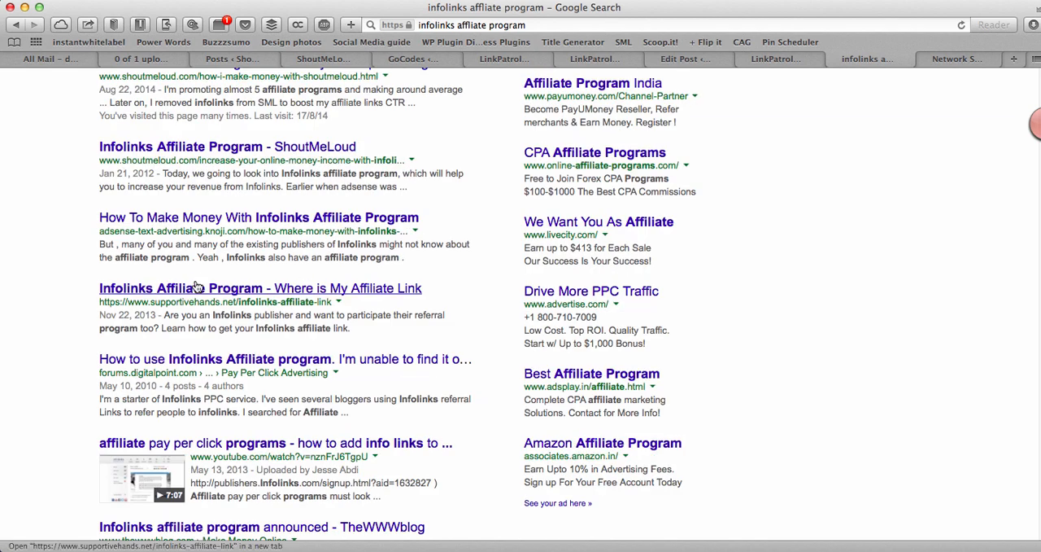
scroll(down, 3)
text(hostgator)
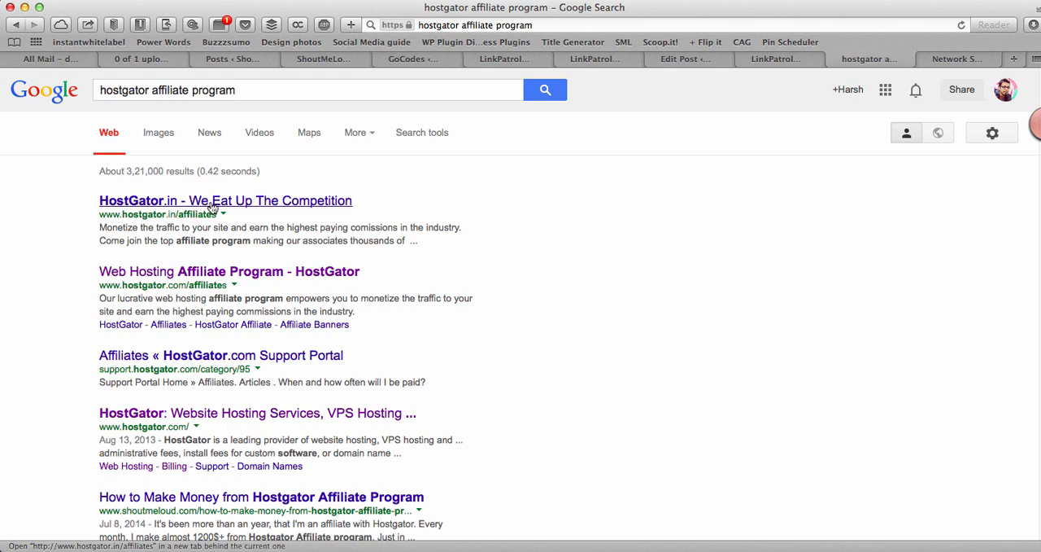
click(224, 200)
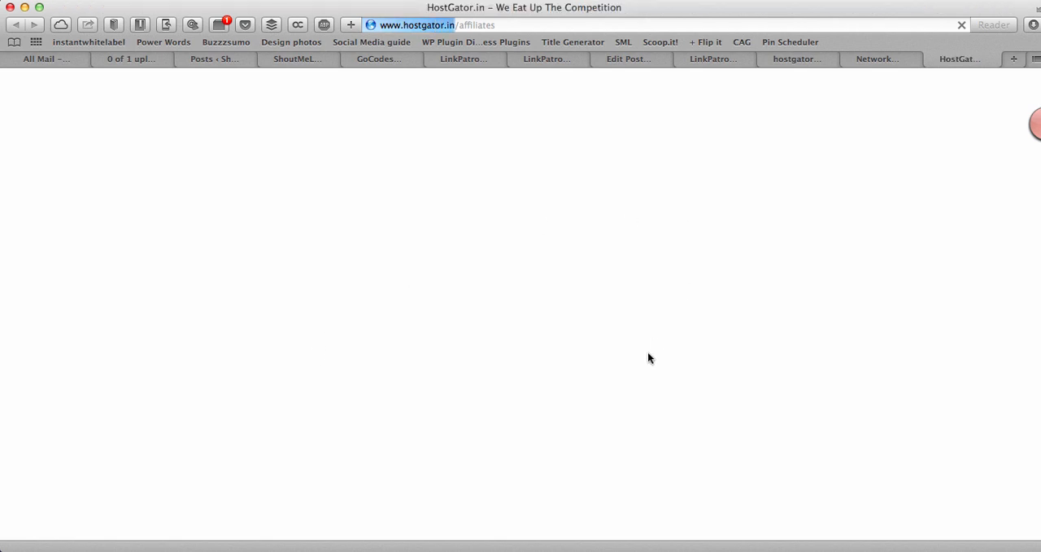
View HostGator India's affiliate commission page, then return to the LinkPatrol Reports dashboard.
click(446, 24)
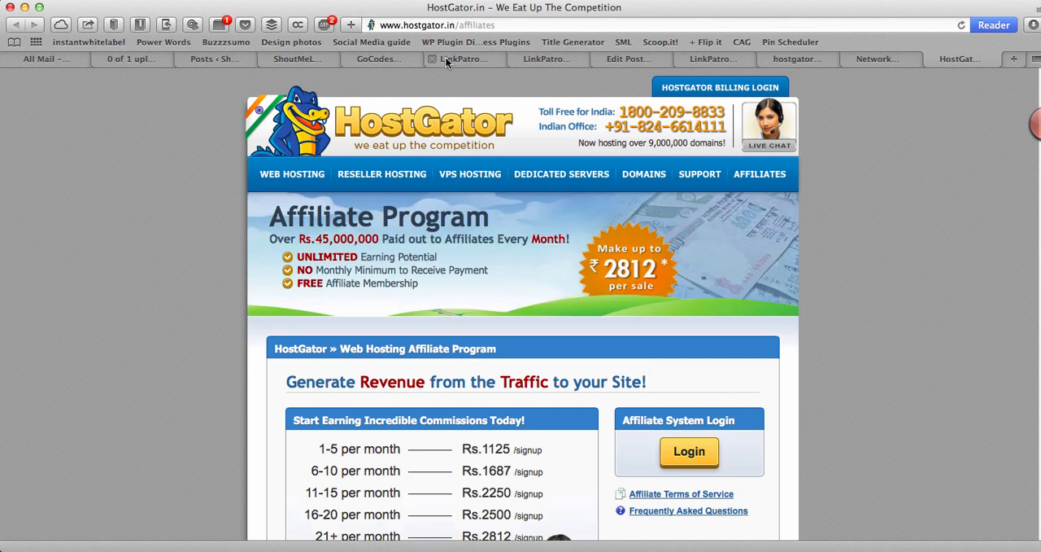
mouse_move(462, 58)
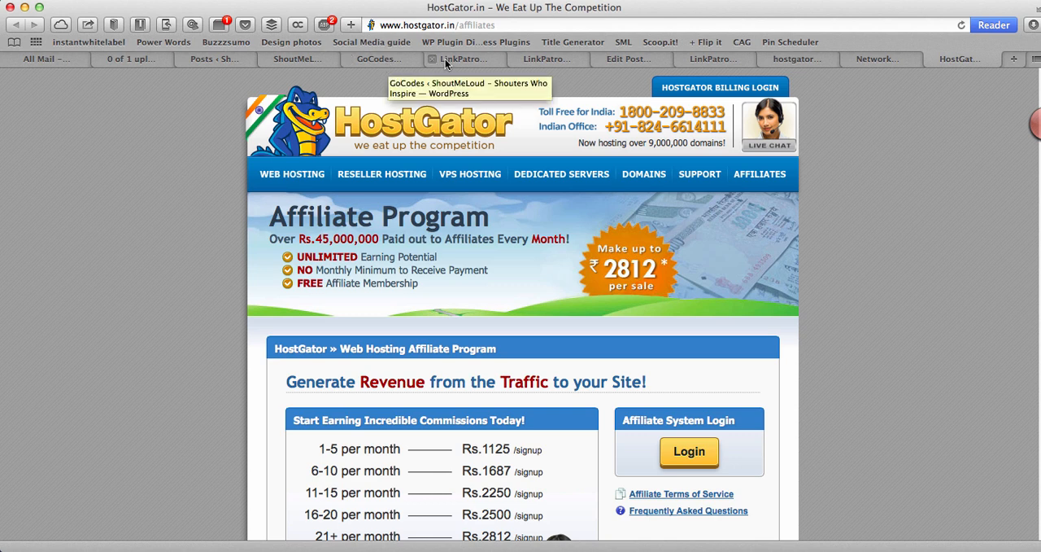
click(547, 58)
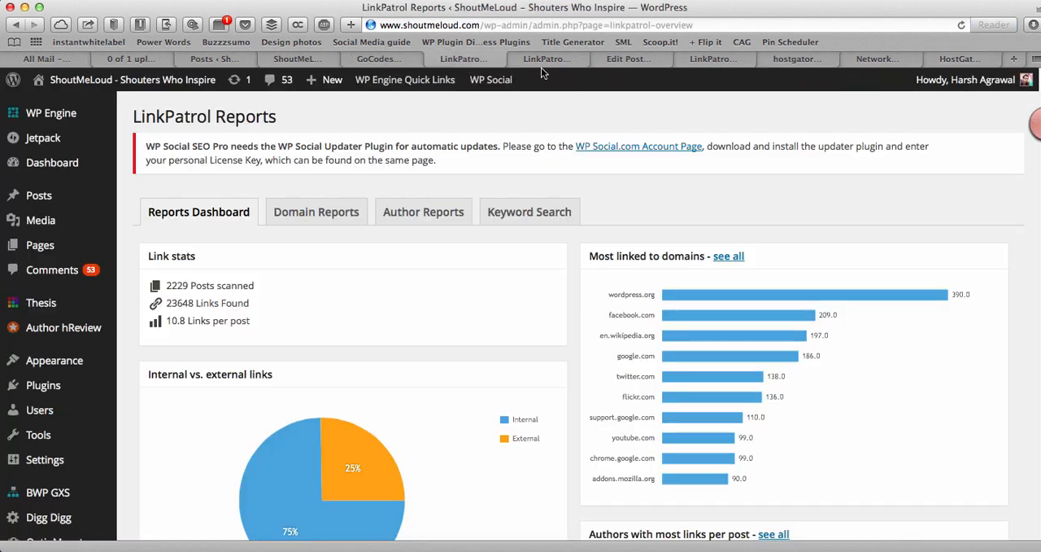